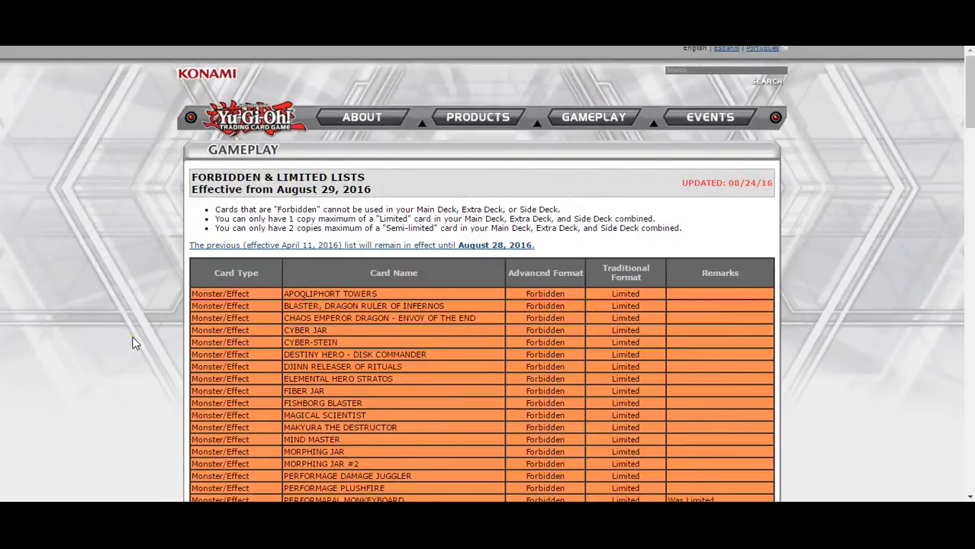
pyautogui.moveTo(193, 392)
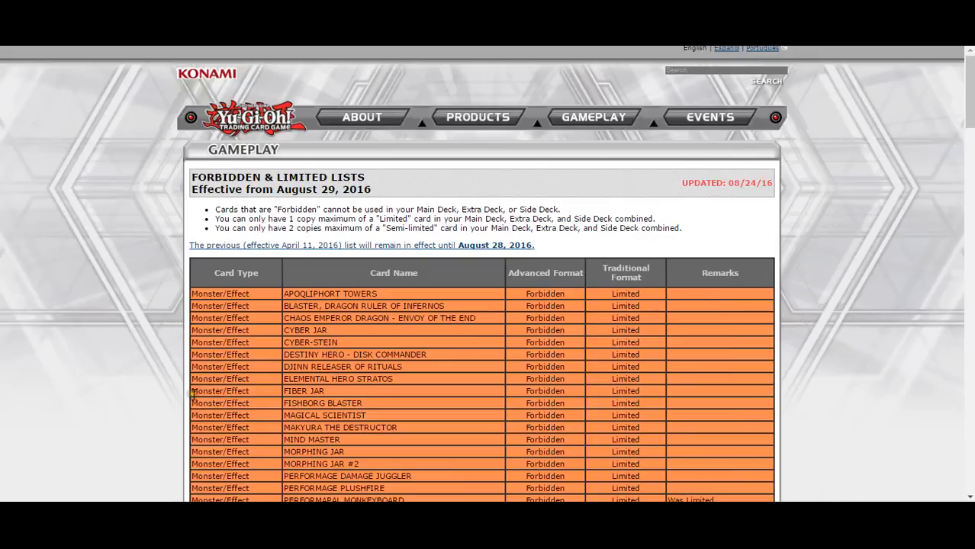
pyautogui.moveTo(201, 403)
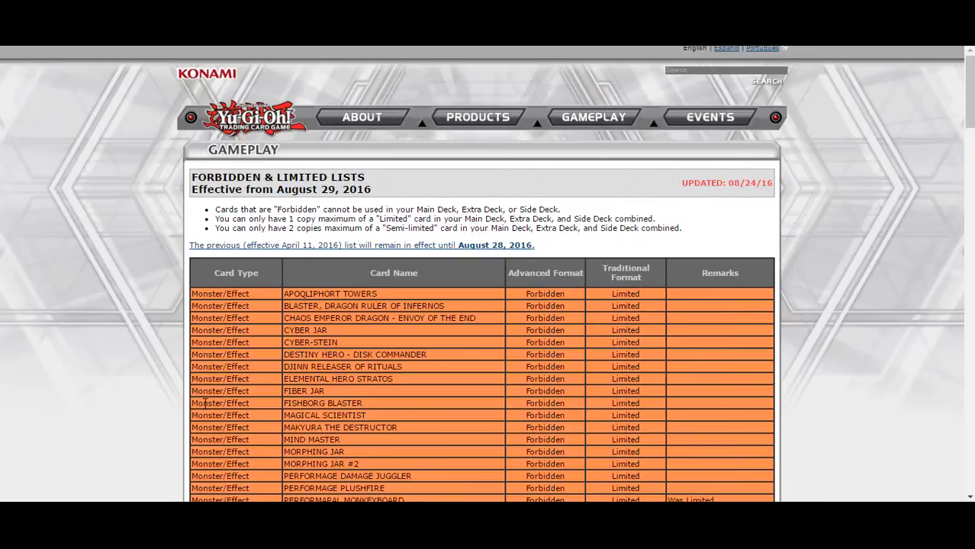
pyautogui.moveTo(243, 189)
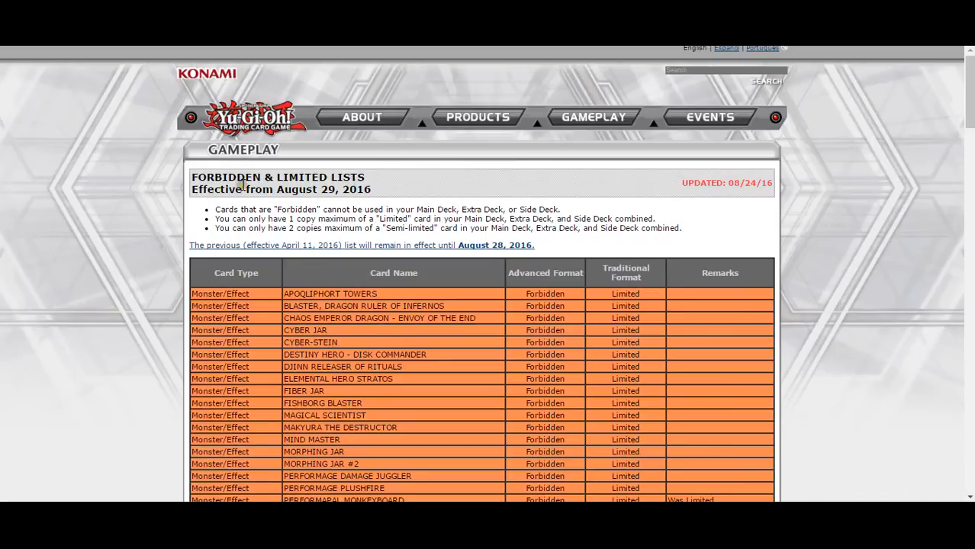
pyautogui.moveTo(183, 189)
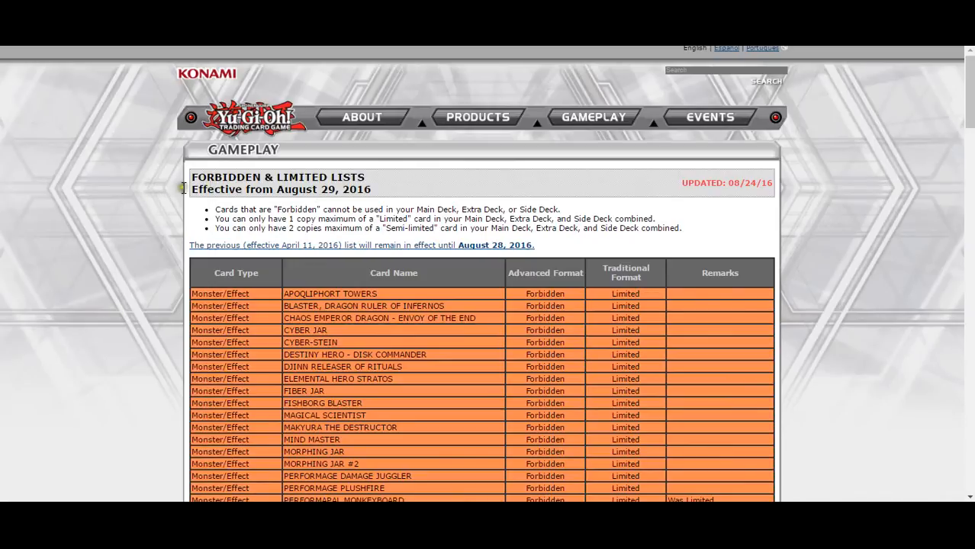
pyautogui.moveTo(399, 186)
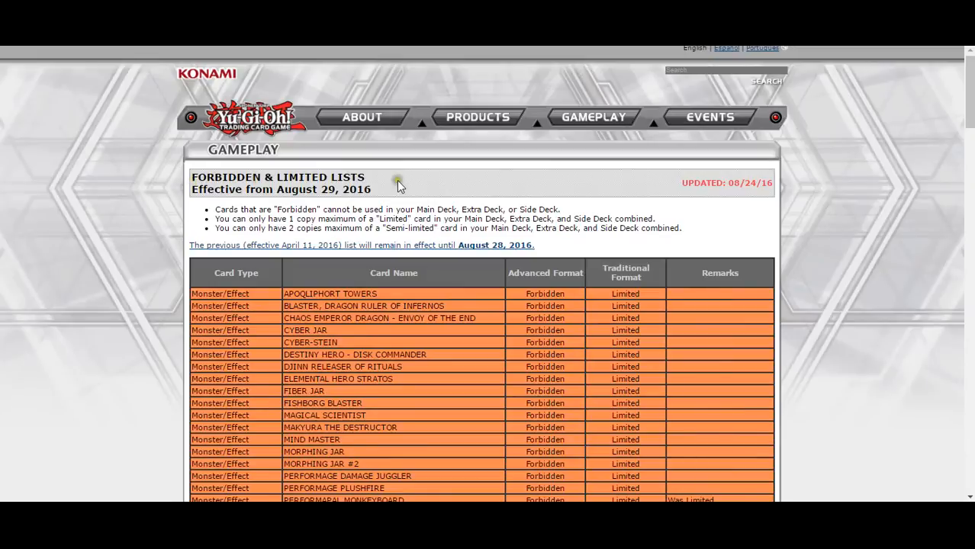
pyautogui.moveTo(327, 208)
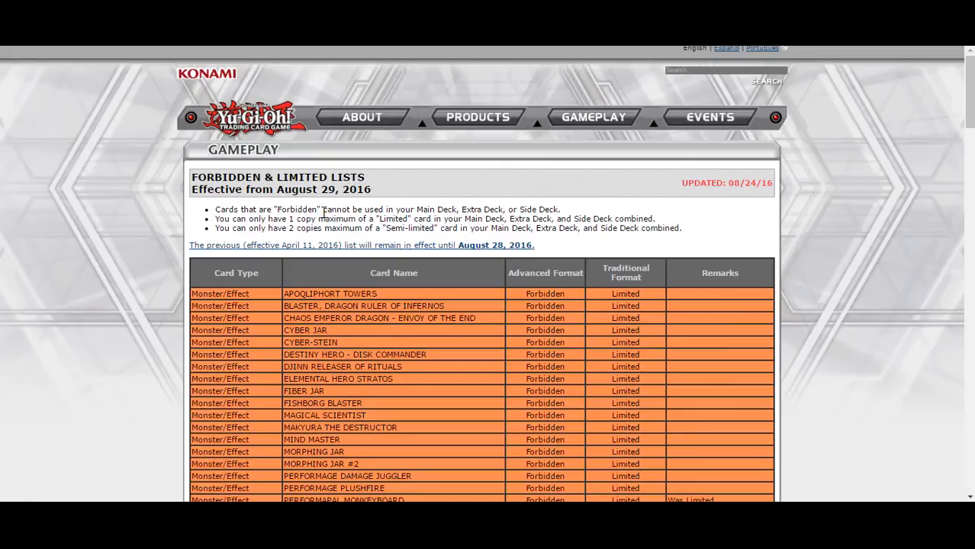
pyautogui.moveTo(298, 266)
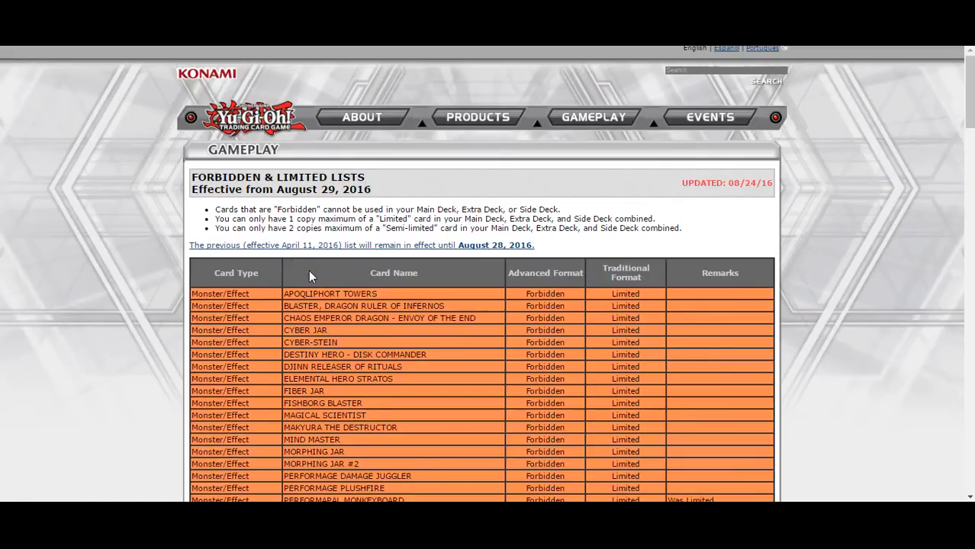
pyautogui.moveTo(320, 311)
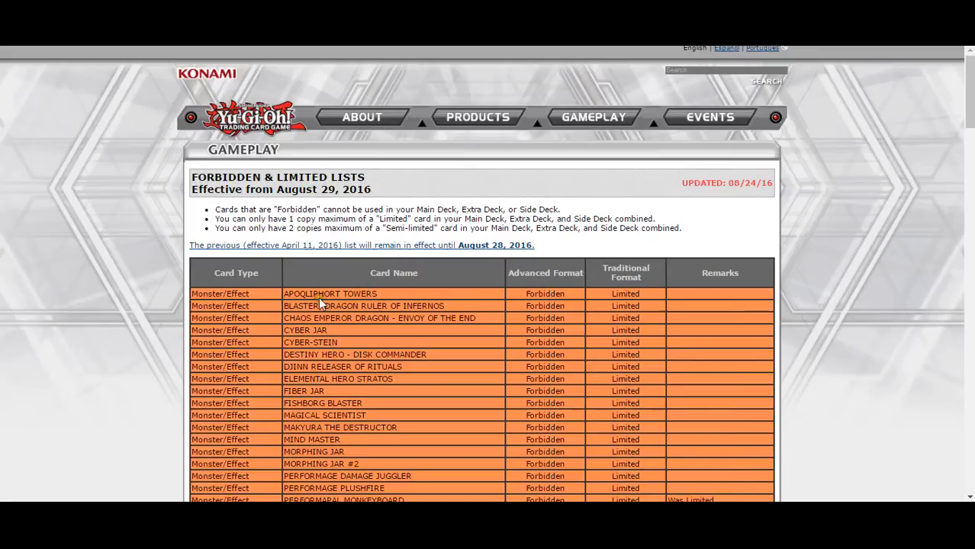
pyautogui.moveTo(306, 336)
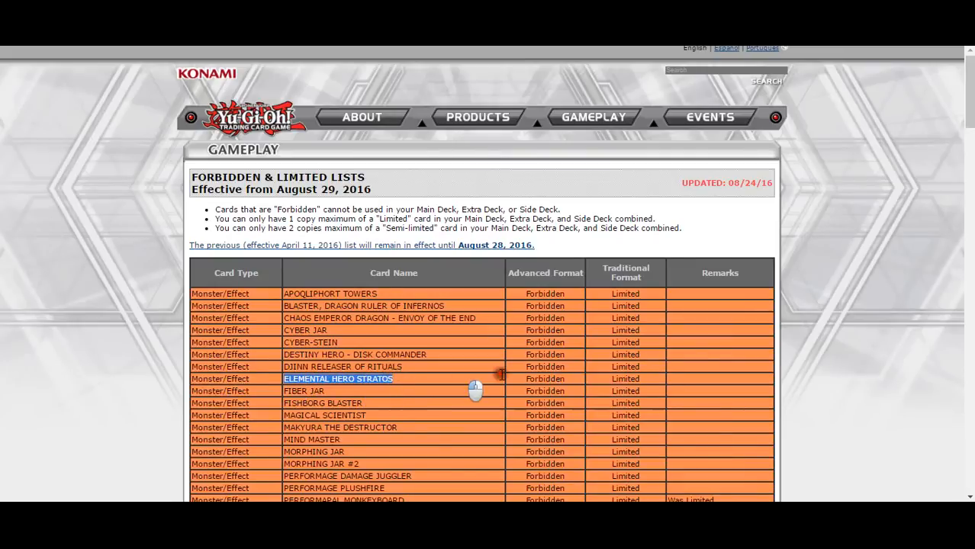
# Scroll the Forbidden table to further monsters past Substitoad, Performapal Monkeyboard and Reddox
pyautogui.scroll(-3)
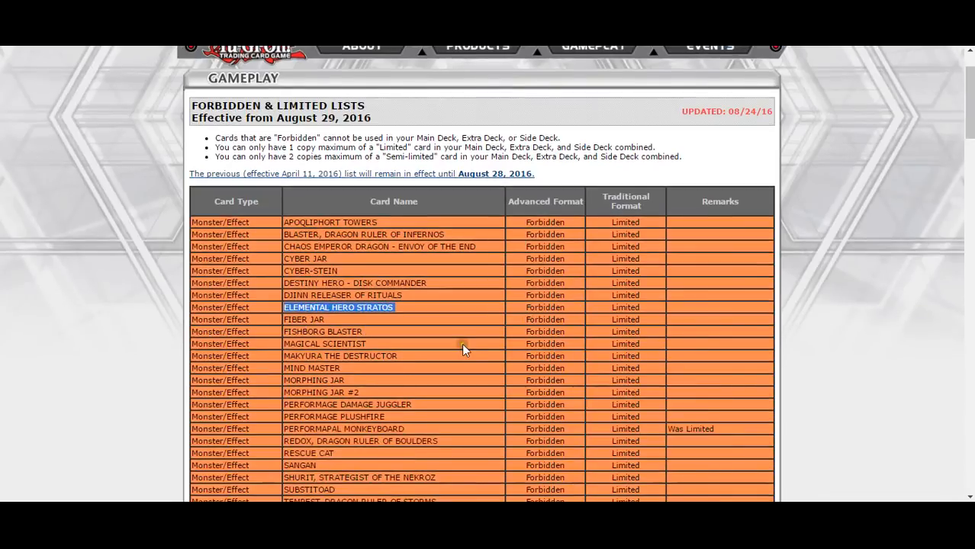
pyautogui.moveTo(284, 436)
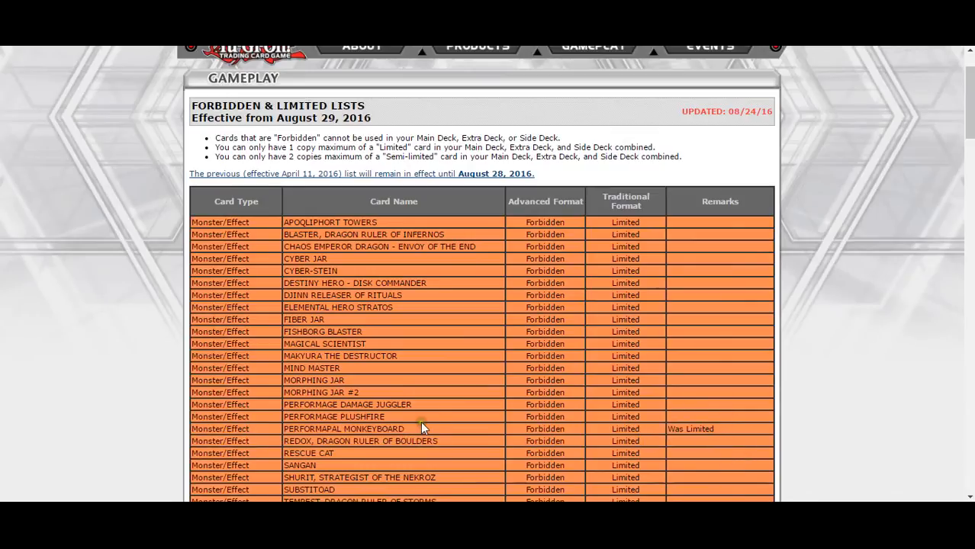
pyautogui.moveTo(296, 428)
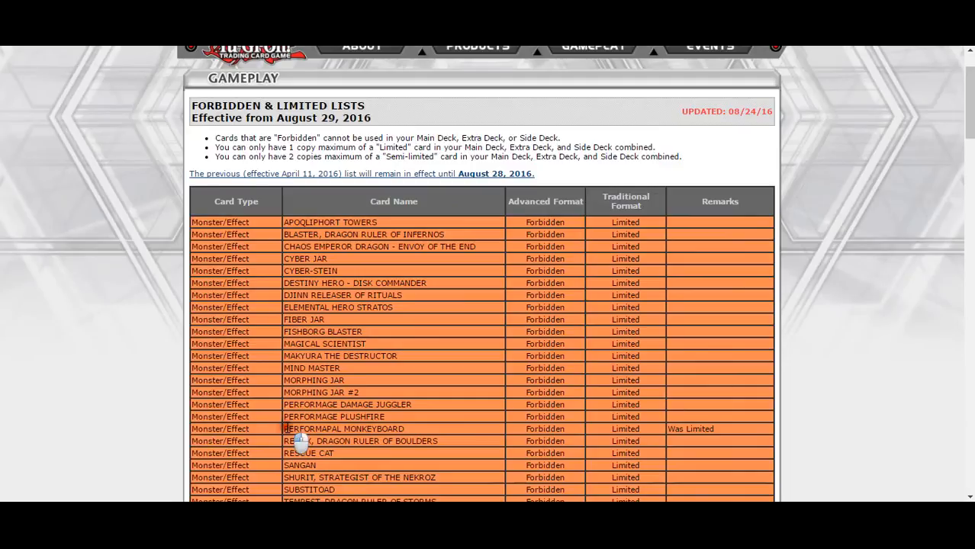
pyautogui.doubleClick(343, 429)
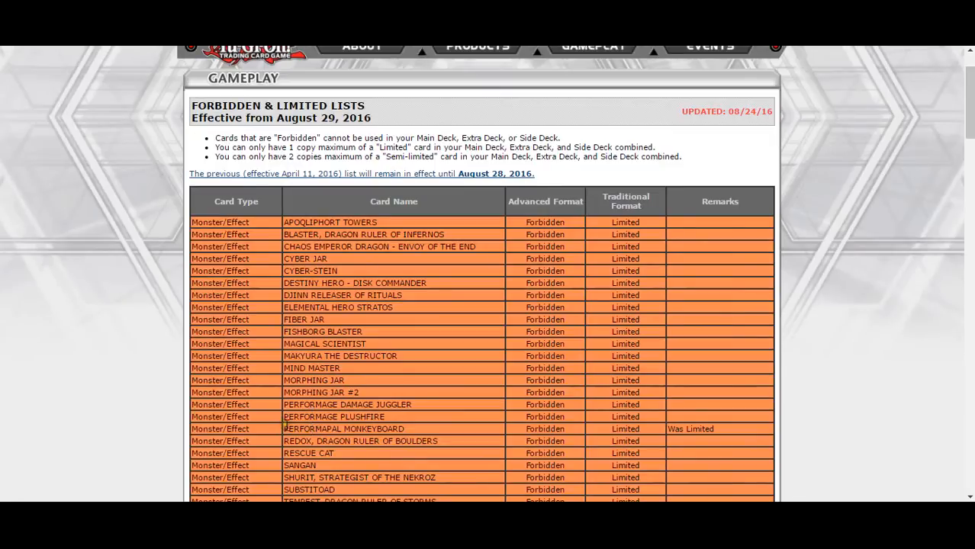
pyautogui.moveTo(492, 427)
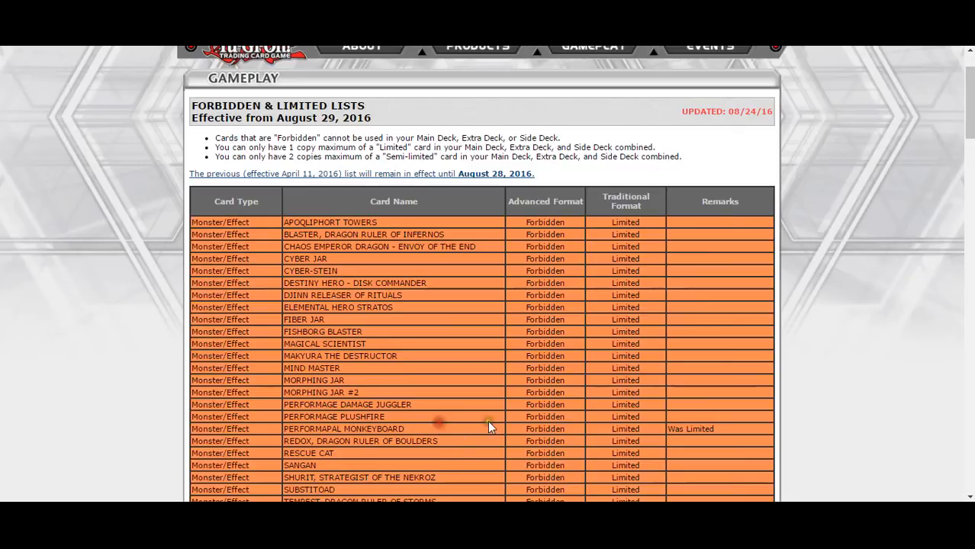
# Scroll to the forbidden Fusion monsters and select the El Shaddoll Construct name
pyautogui.scroll(-3)
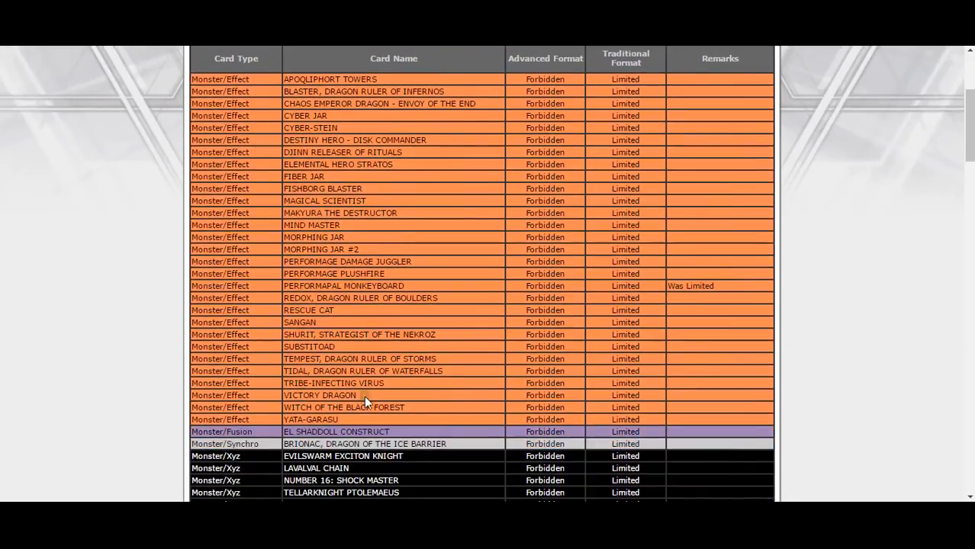
pyautogui.scroll(-3)
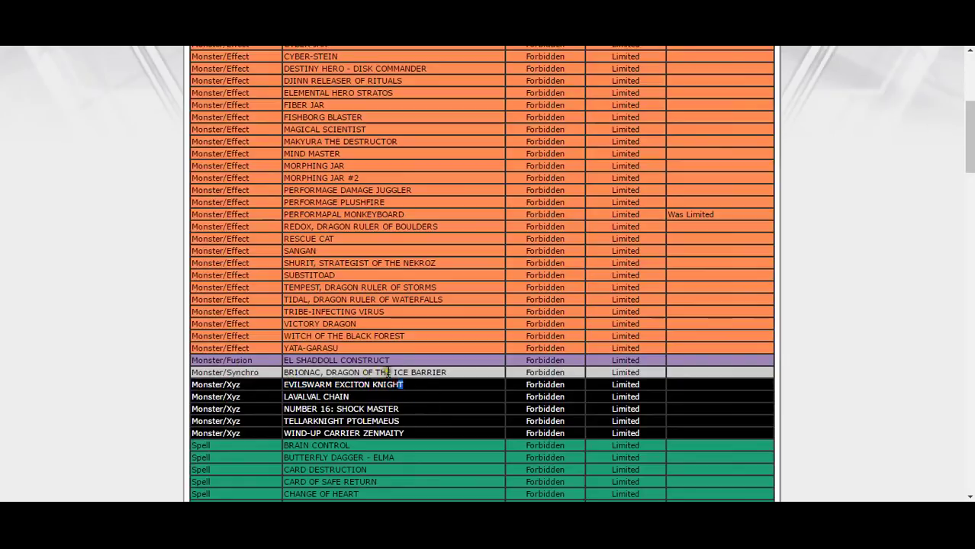
pyautogui.doubleClick(336, 360)
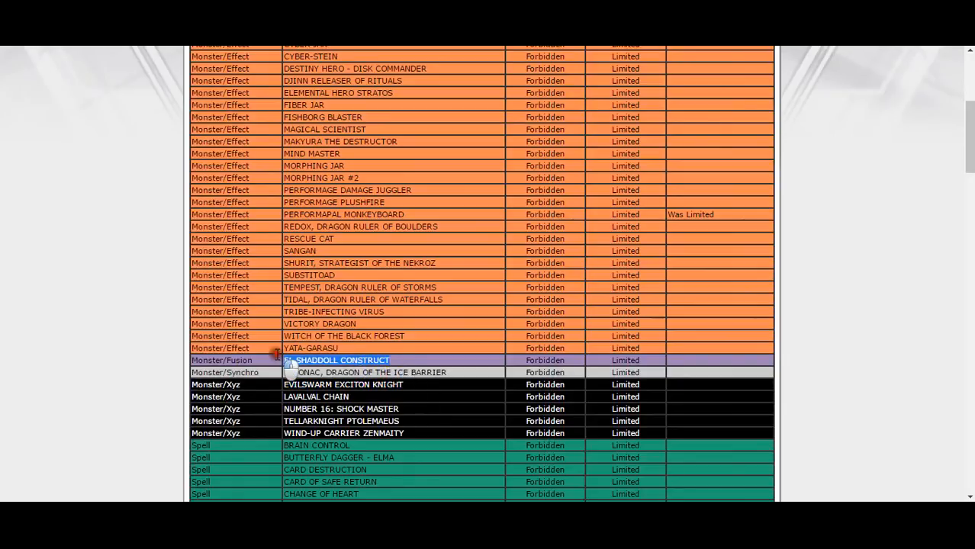
# Scroll on to the forbidden Synchro, Xyz and Spell rows, including Kaiser Colosseum
pyautogui.scroll(-3)
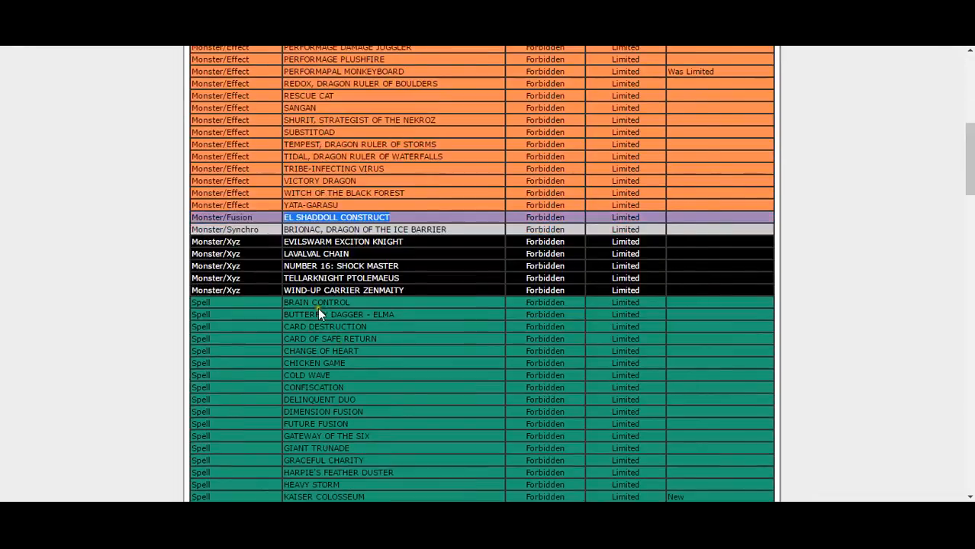
pyautogui.scroll(-3)
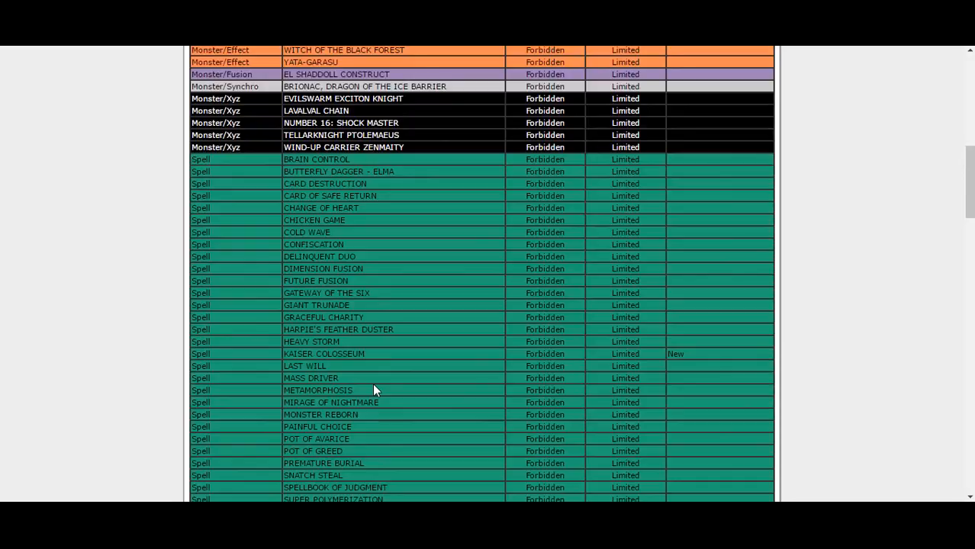
pyautogui.doubleClick(296, 353)
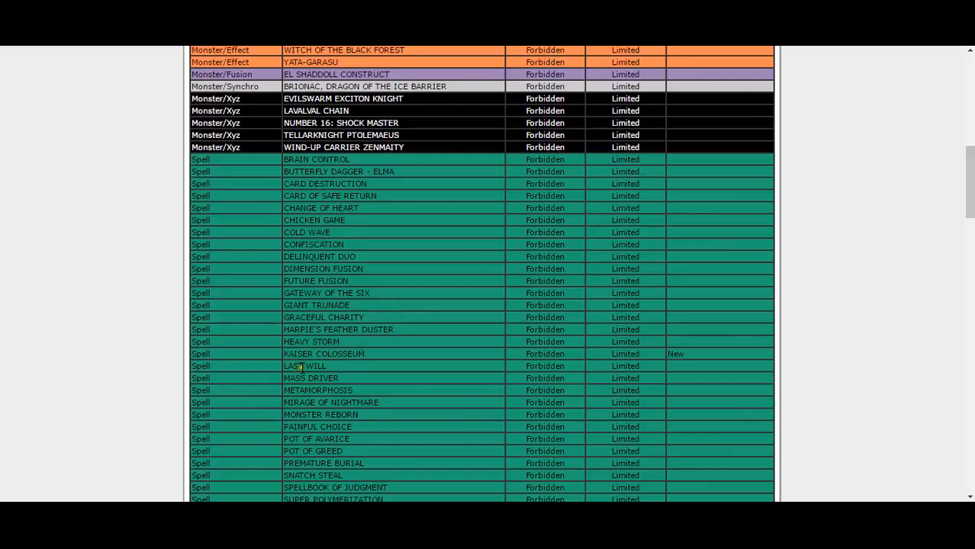
# Scroll through the forbidden Traps, Imperial Order to Ultimate Offering, to the limited table header
pyautogui.scroll(-3)
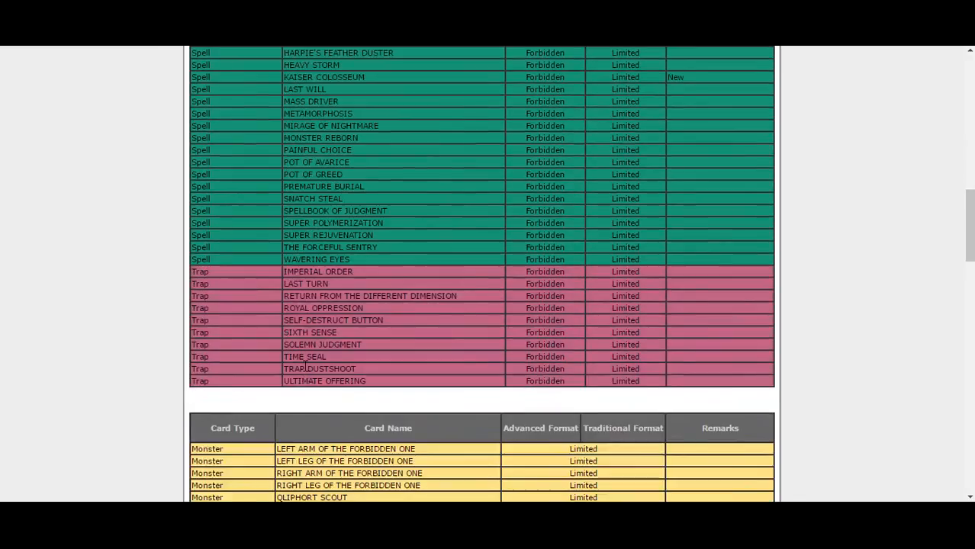
pyautogui.scroll(3)
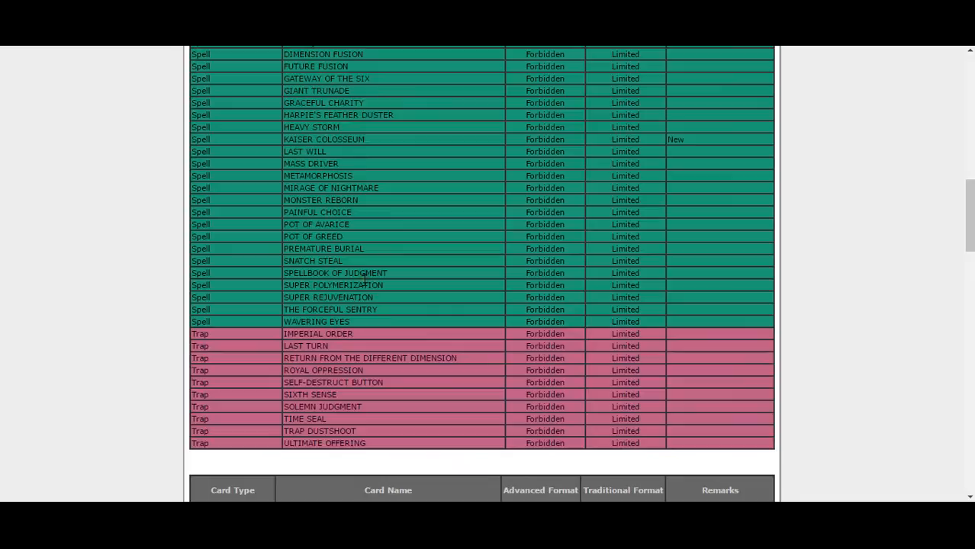
pyautogui.moveTo(312, 151)
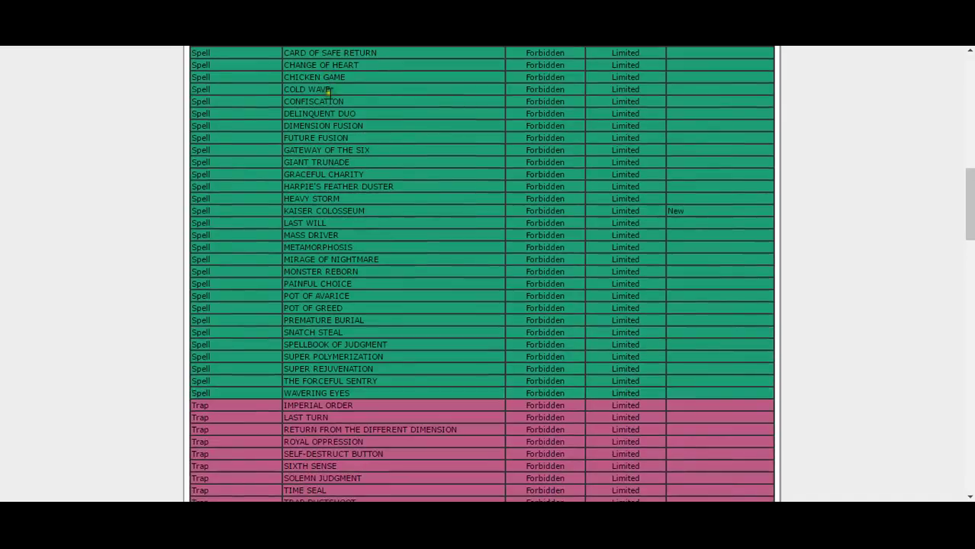
pyautogui.moveTo(299, 198)
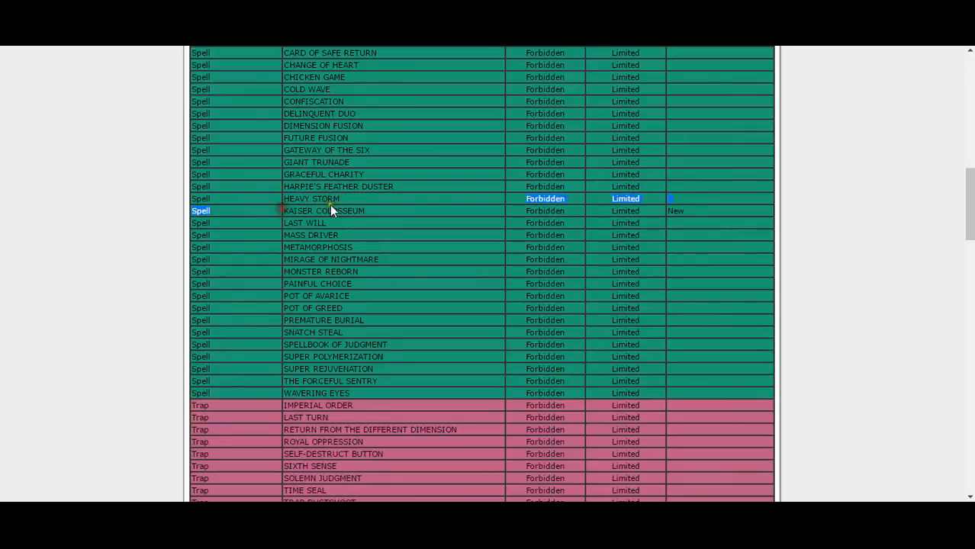
pyautogui.moveTo(293, 296)
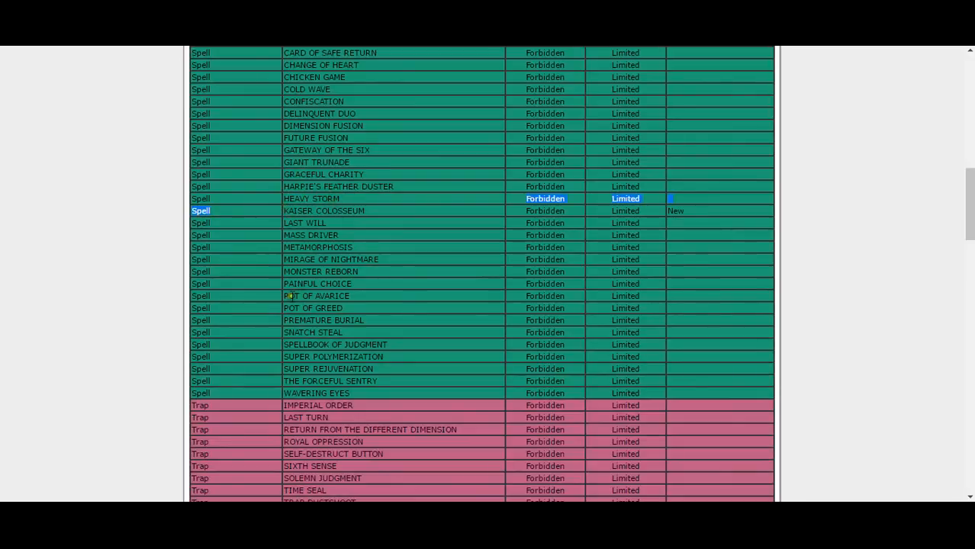
pyautogui.moveTo(312, 264)
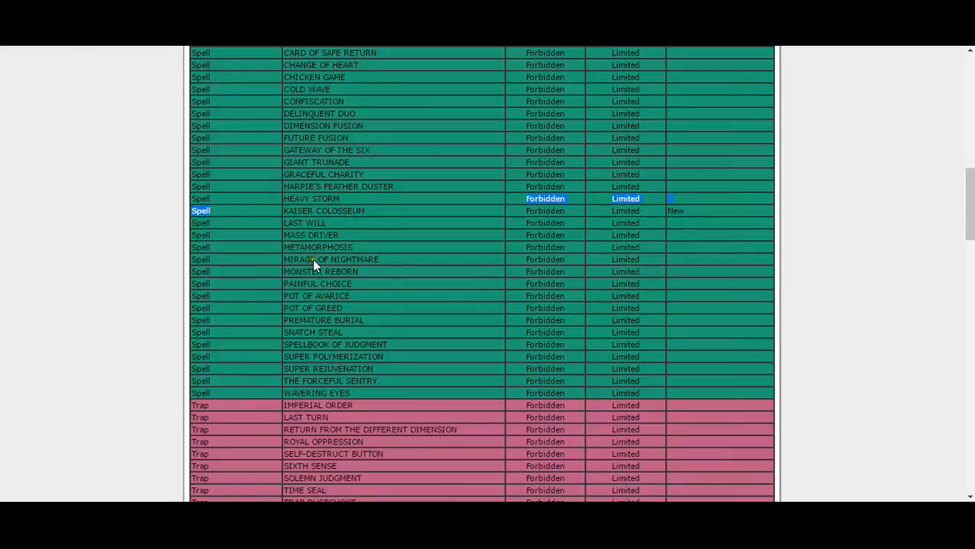
pyautogui.scroll(-3)
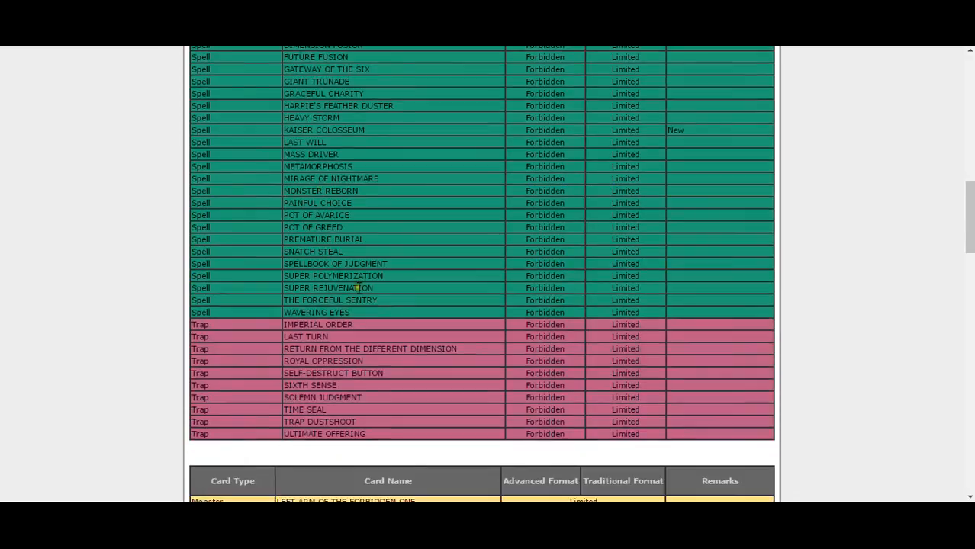
# Scroll into the limited monsters, briefly highlighting MONARCH in Ehther the Heavenly Monarch
pyautogui.scroll(-3)
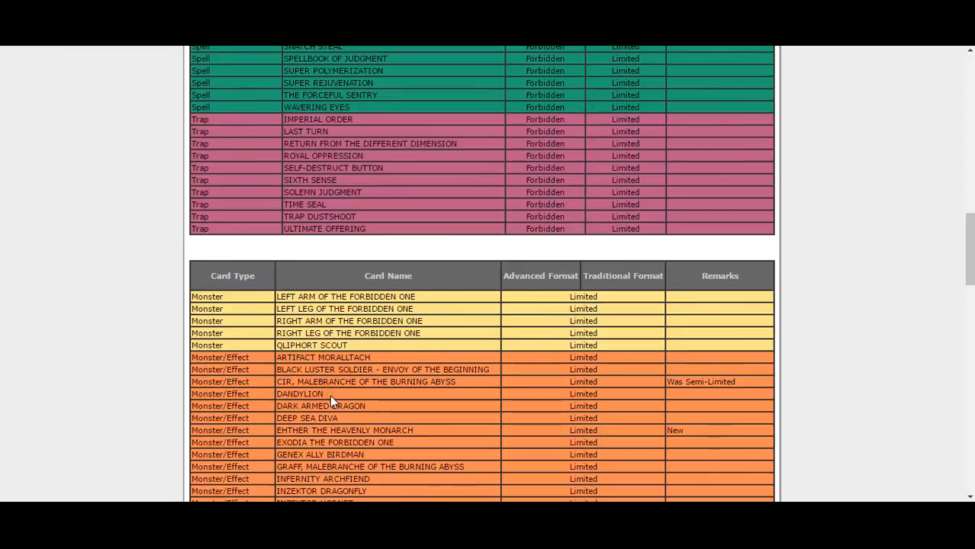
pyautogui.moveTo(264, 430)
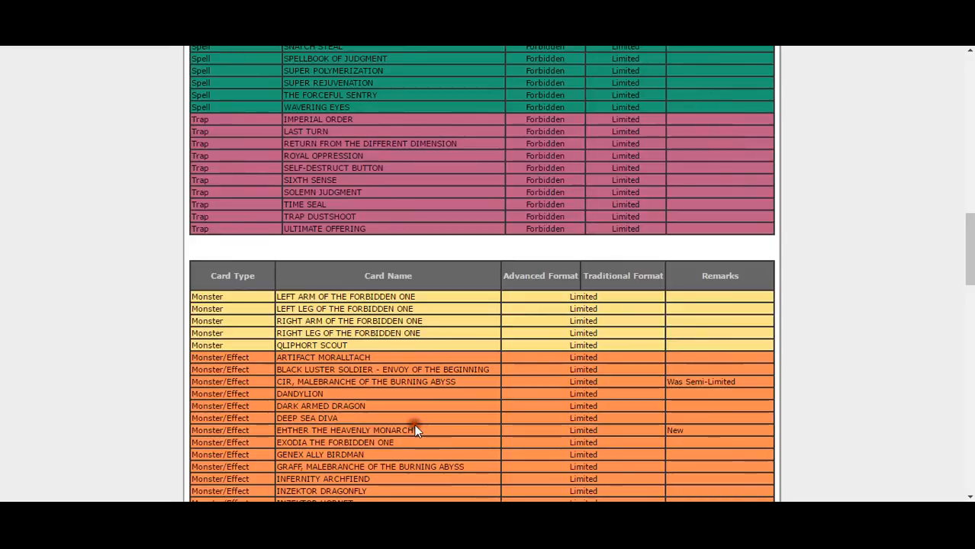
pyautogui.doubleClick(400, 430)
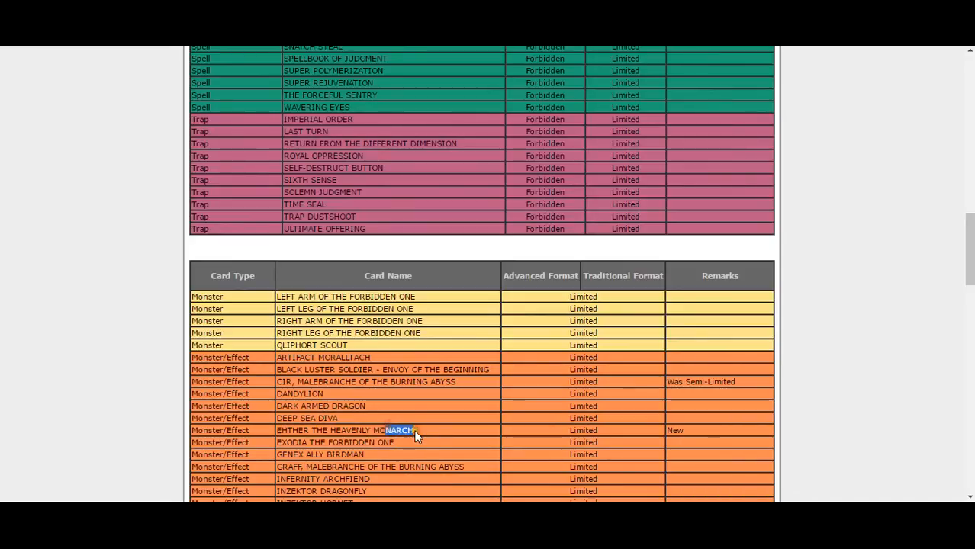
pyautogui.click(389, 430)
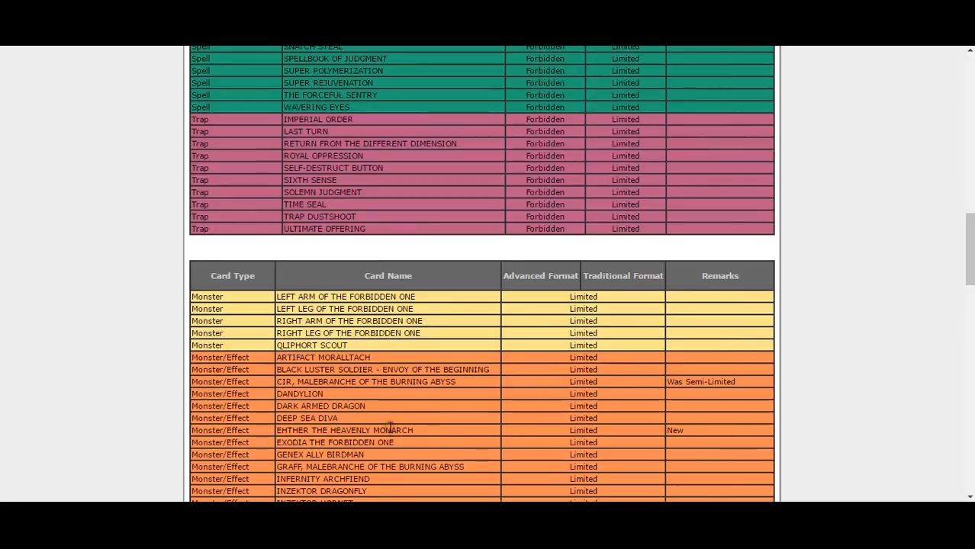
pyautogui.scroll(-3)
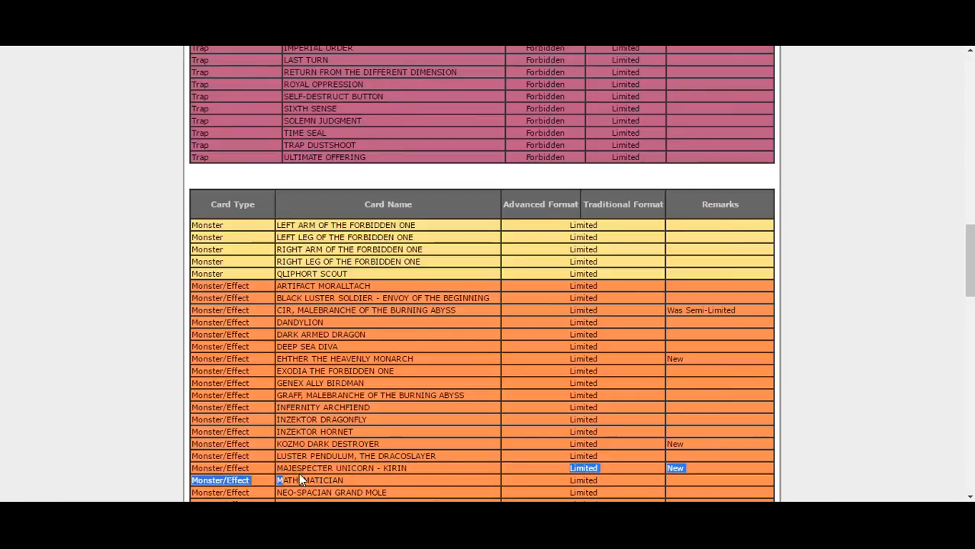
pyautogui.moveTo(319, 479)
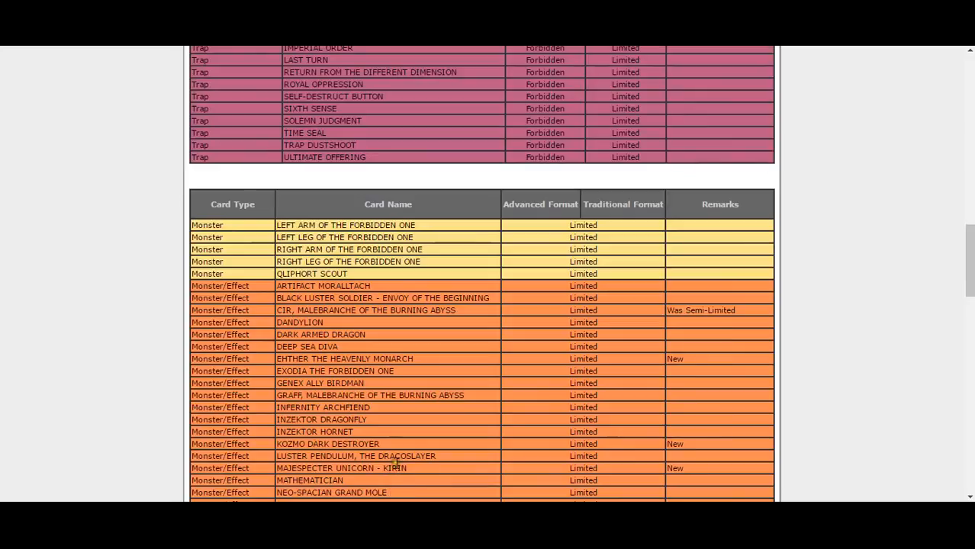
pyautogui.moveTo(405, 469)
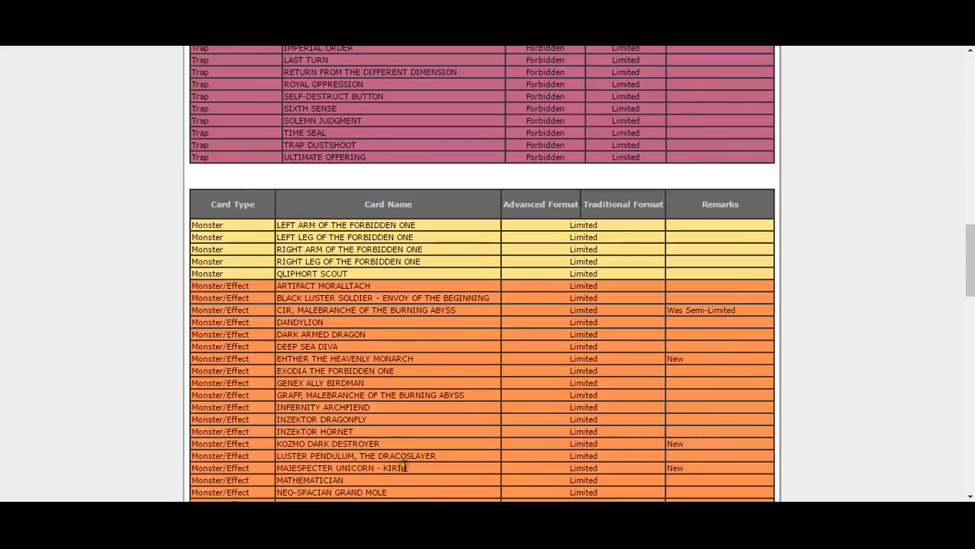
# Scroll through the limited Monster/Effect rows to Ritual and Fusion, highlighting Performapal Skullcrobat Joker
pyautogui.scroll(-3)
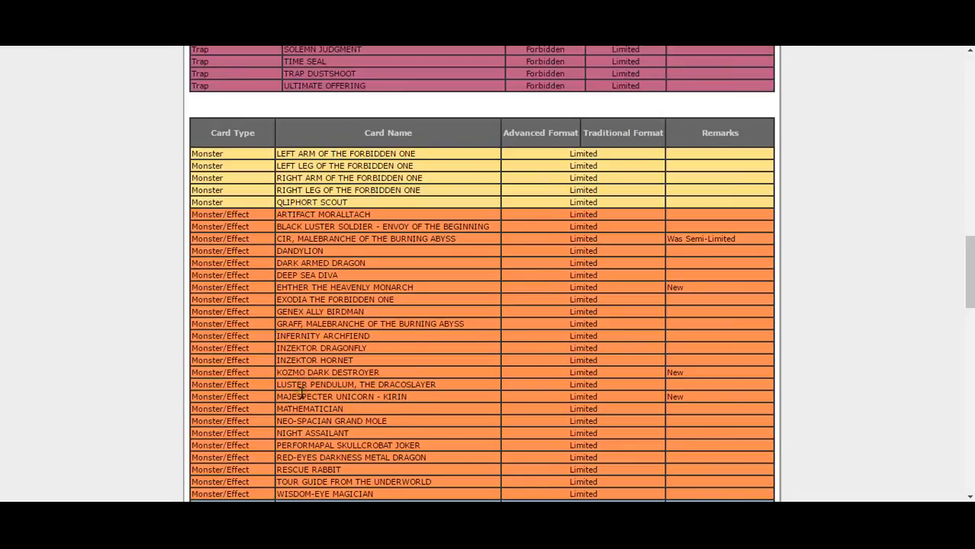
pyautogui.scroll(-3)
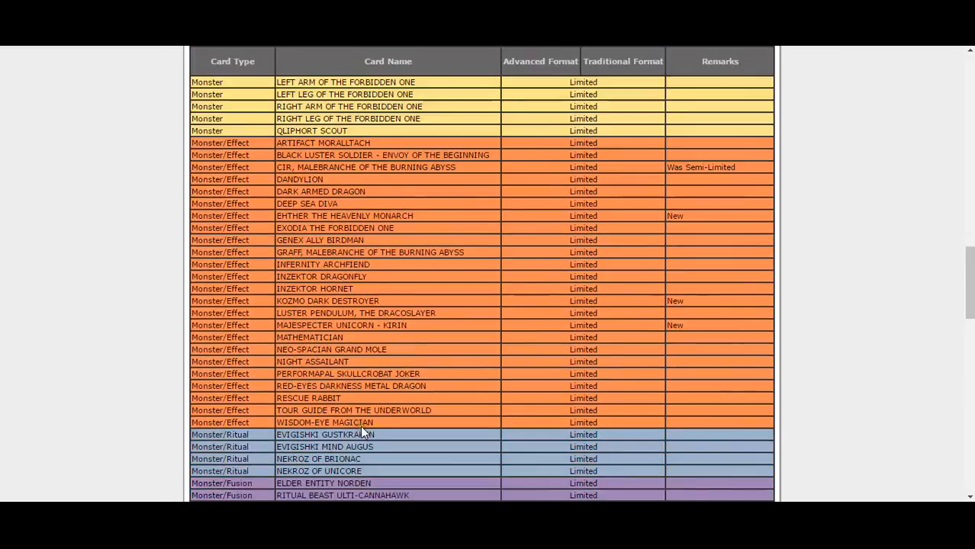
pyautogui.moveTo(404, 302)
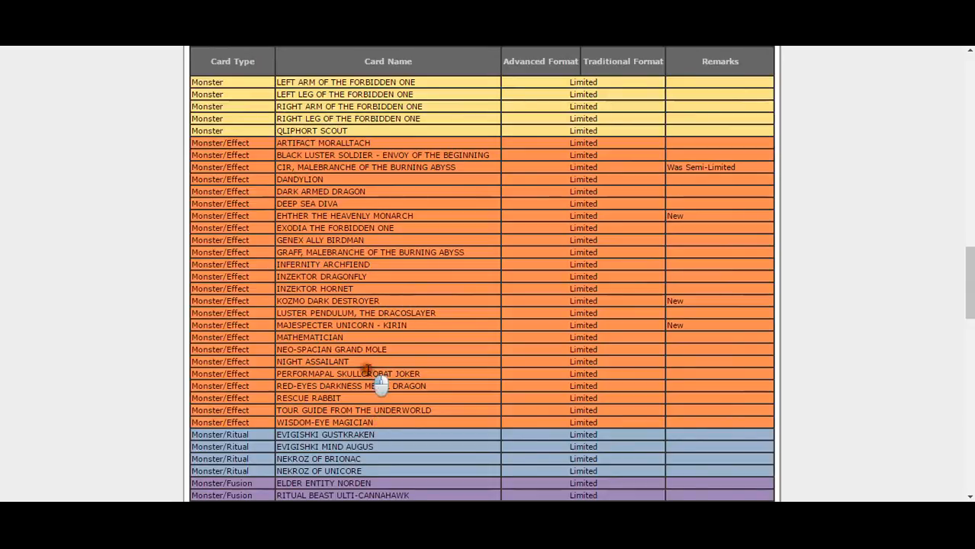
pyautogui.moveTo(409, 371)
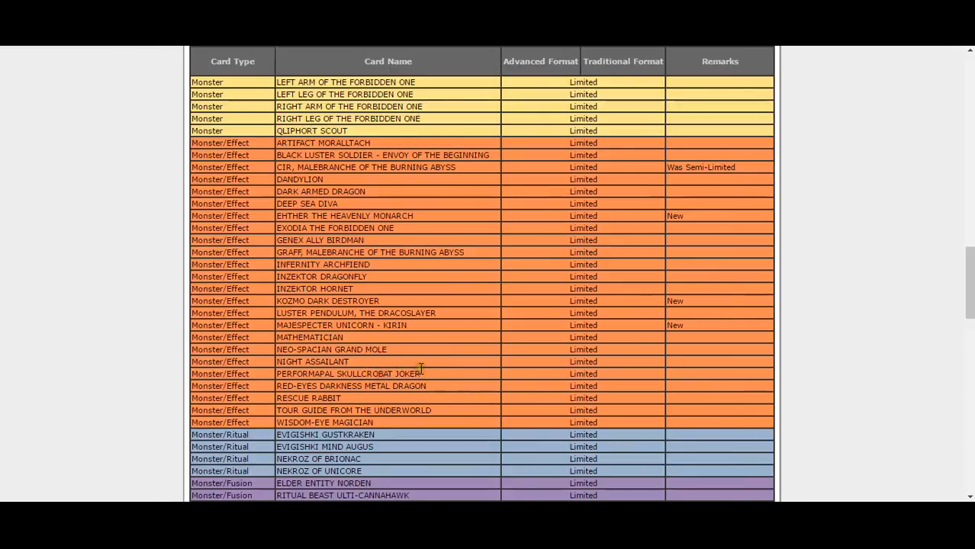
pyautogui.doubleClick(344, 373)
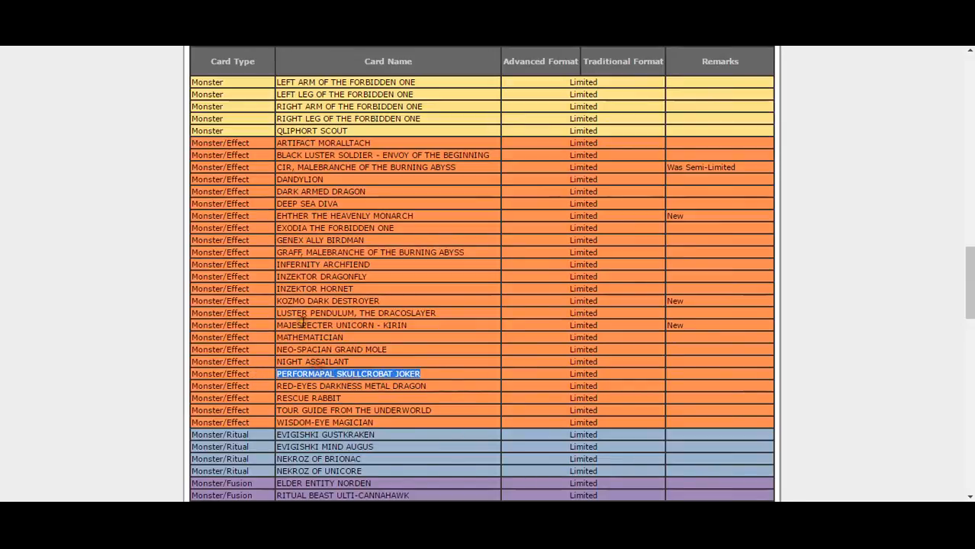
pyautogui.scroll(-3)
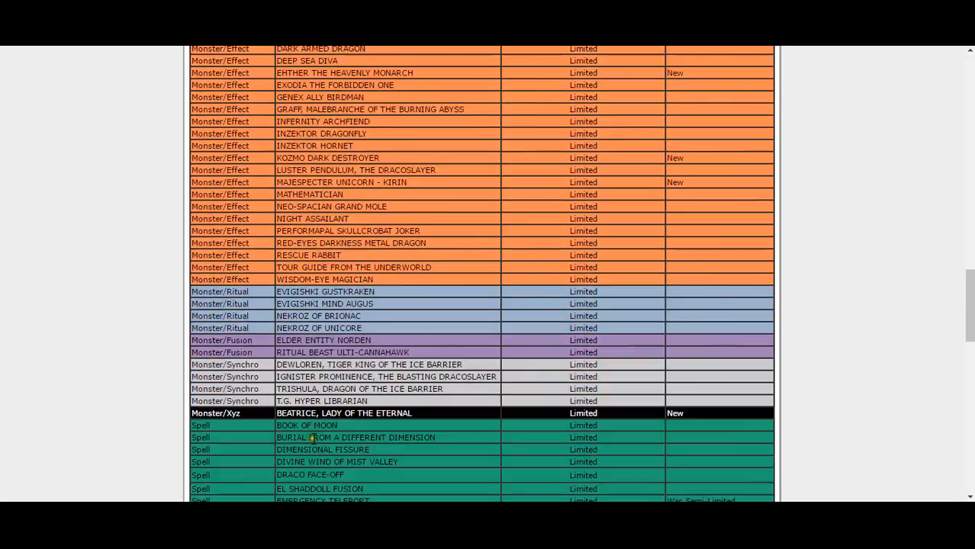
pyautogui.moveTo(184, 305)
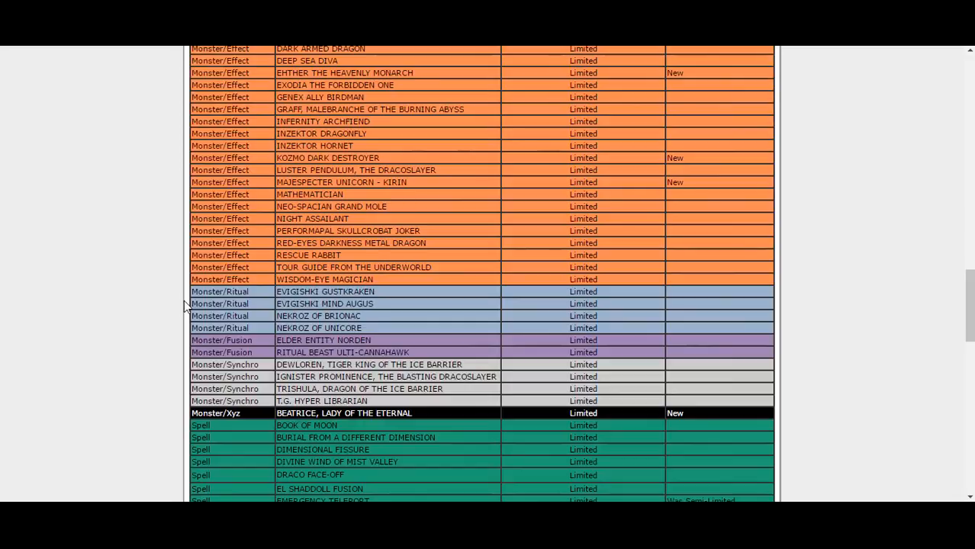
pyautogui.moveTo(381, 412)
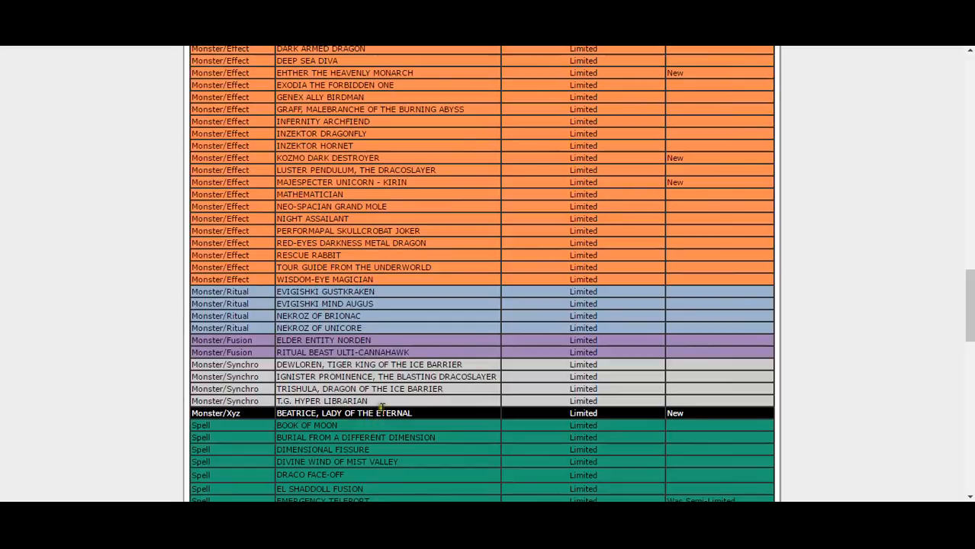
pyautogui.moveTo(430, 427)
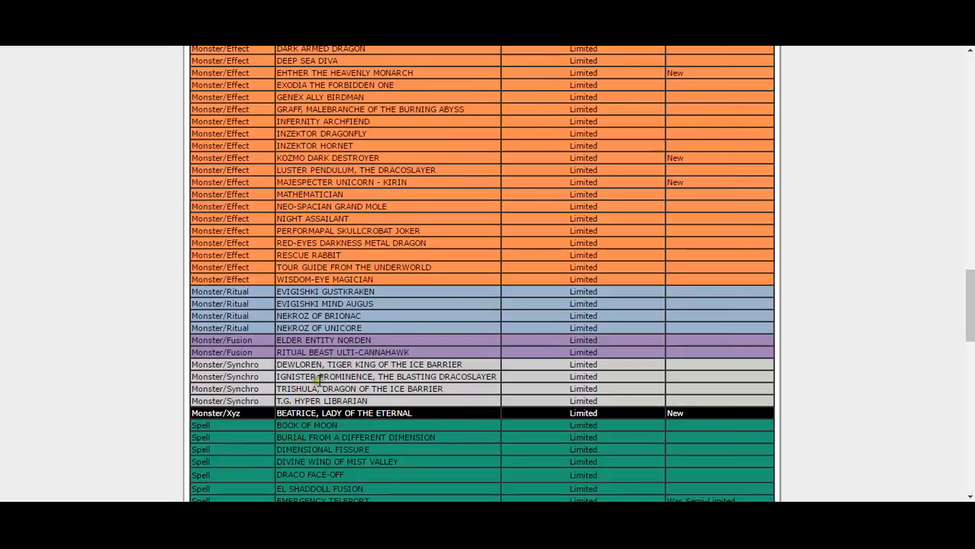
# Scroll to the limited Synchro, Xyz monsters and Spells, Book of Moon to Mind Control
pyautogui.scroll(-3)
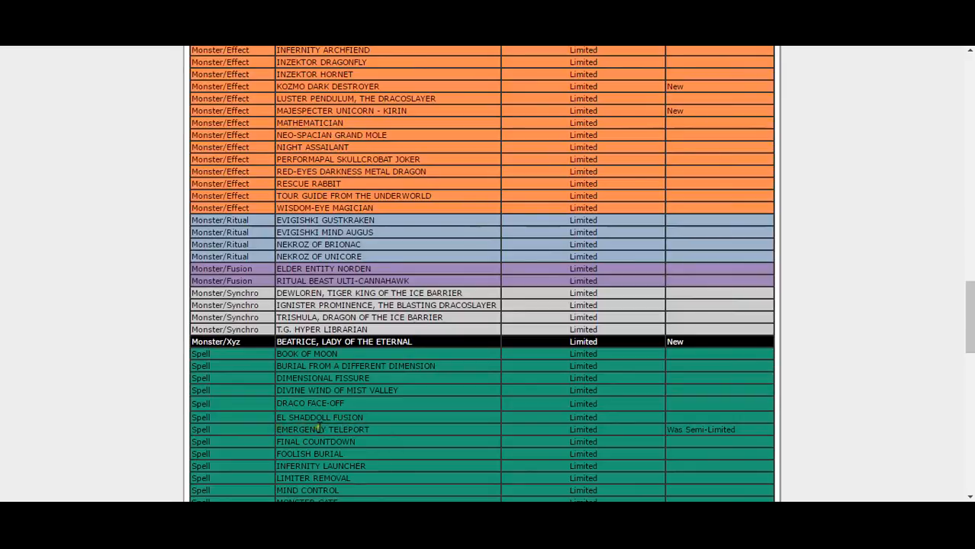
pyautogui.scroll(-3)
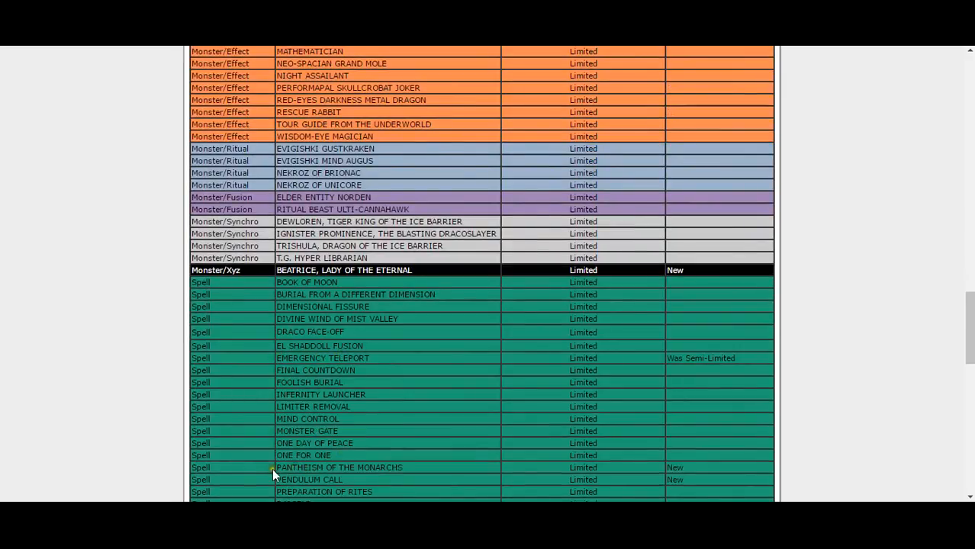
pyautogui.doubleClick(339, 467)
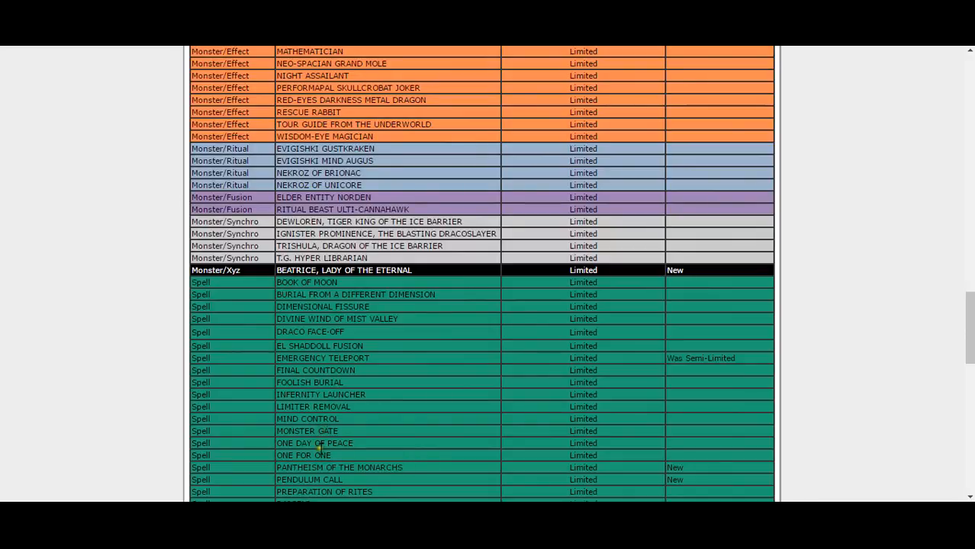
pyautogui.moveTo(336, 479)
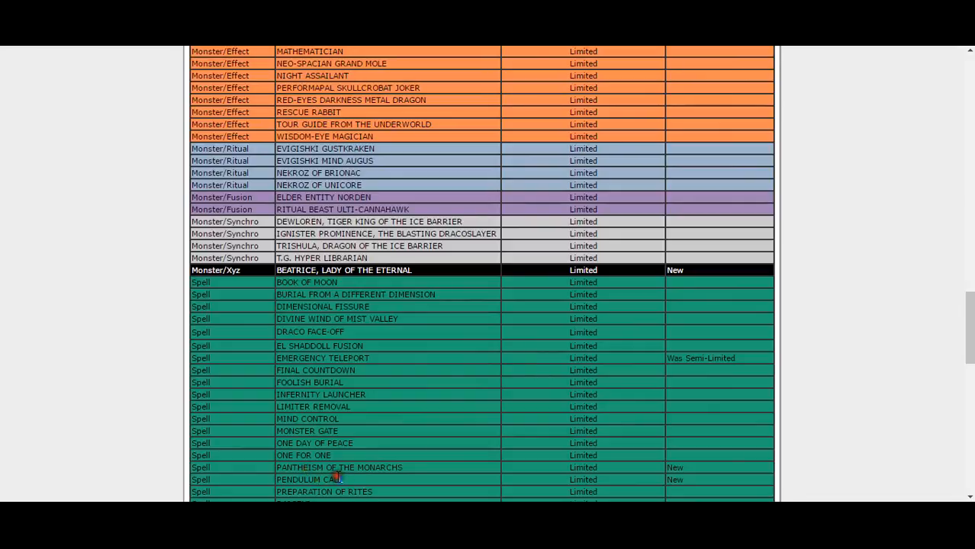
pyautogui.doubleClick(299, 479)
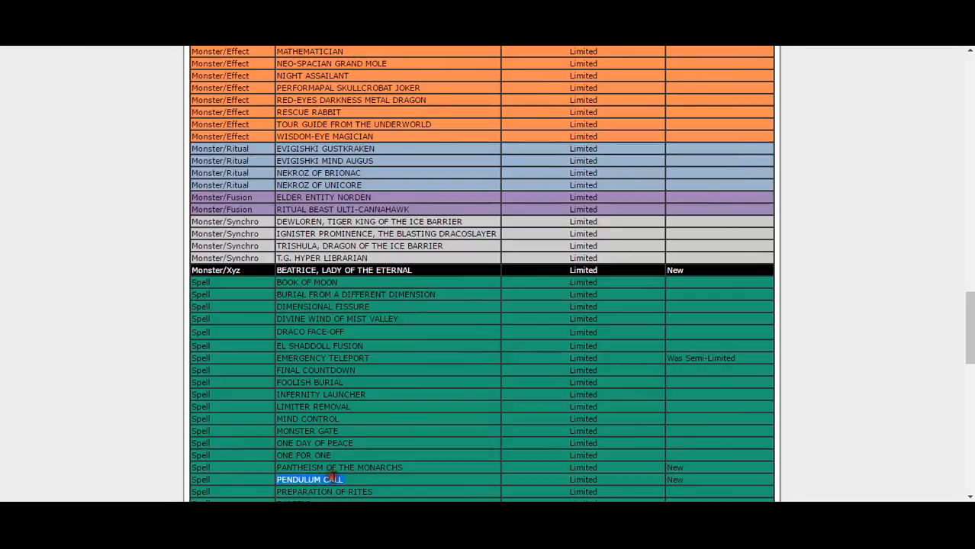
pyautogui.moveTo(349, 484)
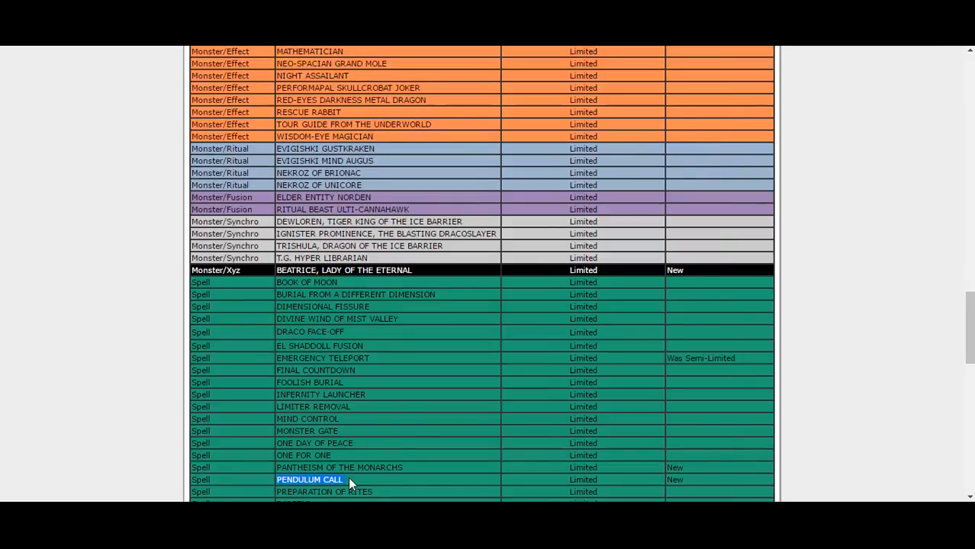
pyautogui.scroll(-3)
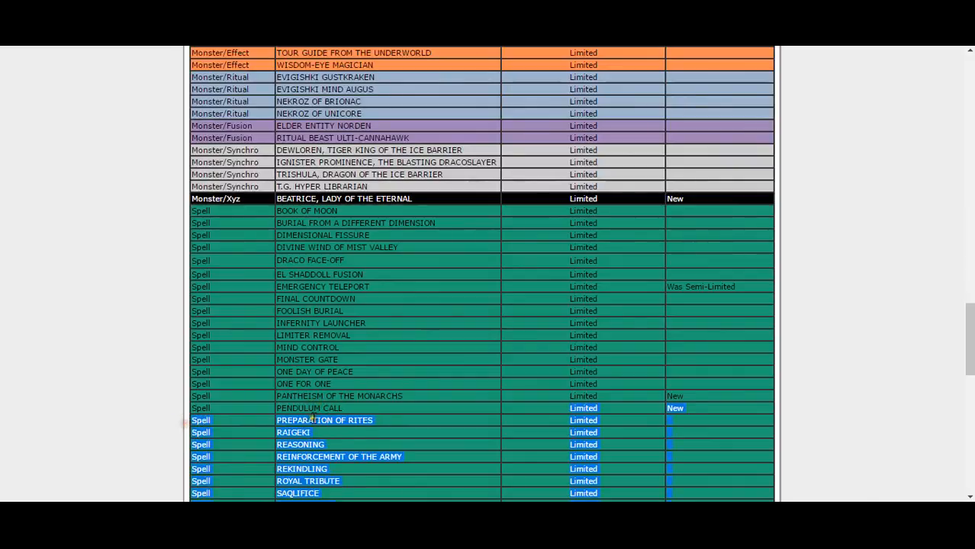
pyautogui.click(309, 408)
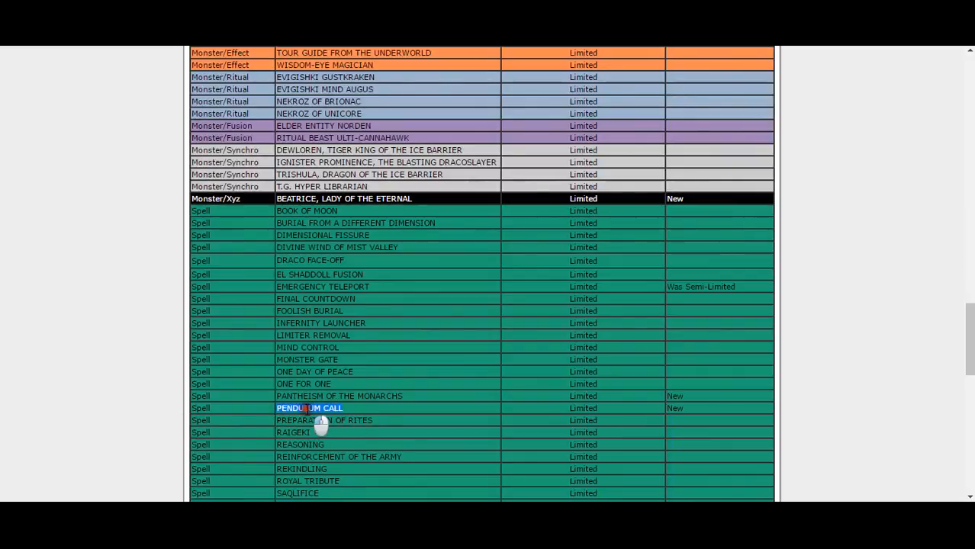
pyautogui.scroll(-3)
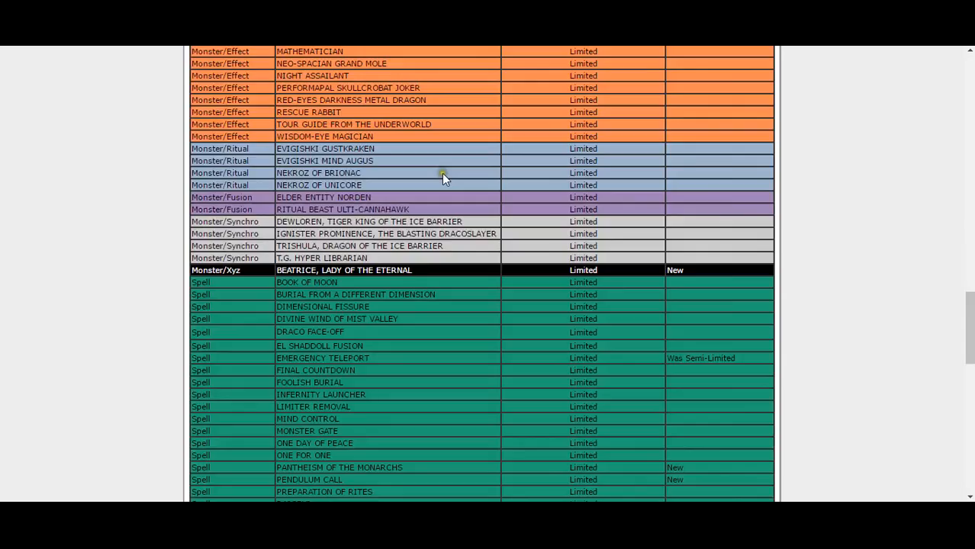
# Scroll to the last limited spells and the limited traps, Bottomless Trap Hole to Wall of Revealing Light
pyautogui.scroll(-3)
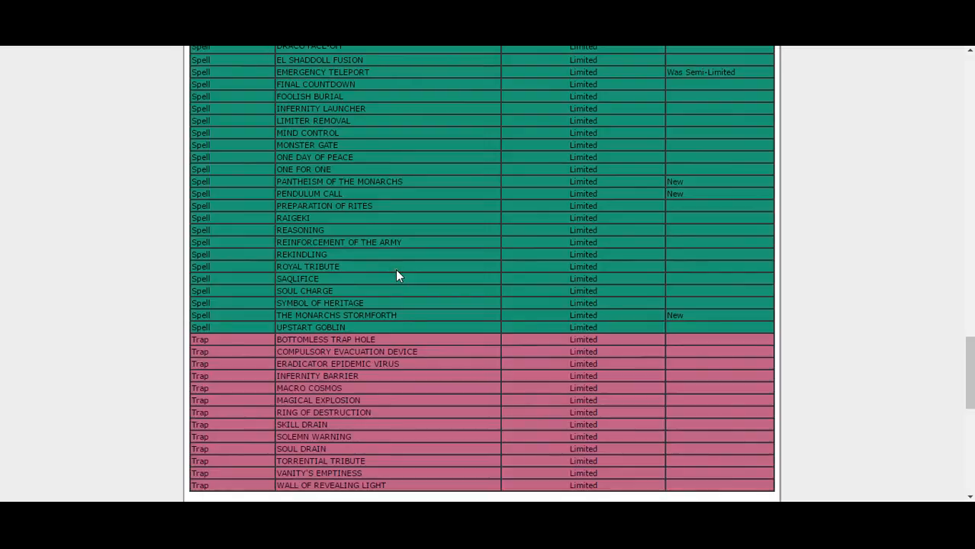
pyautogui.moveTo(406, 201)
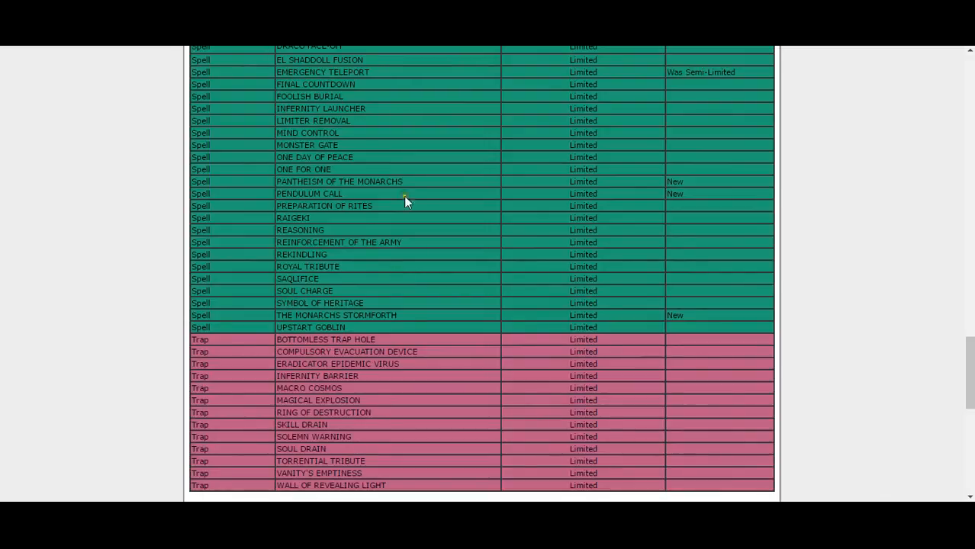
# Scroll to the Semi-Limited table and select the card name Maxx "C"
pyautogui.scroll(-3)
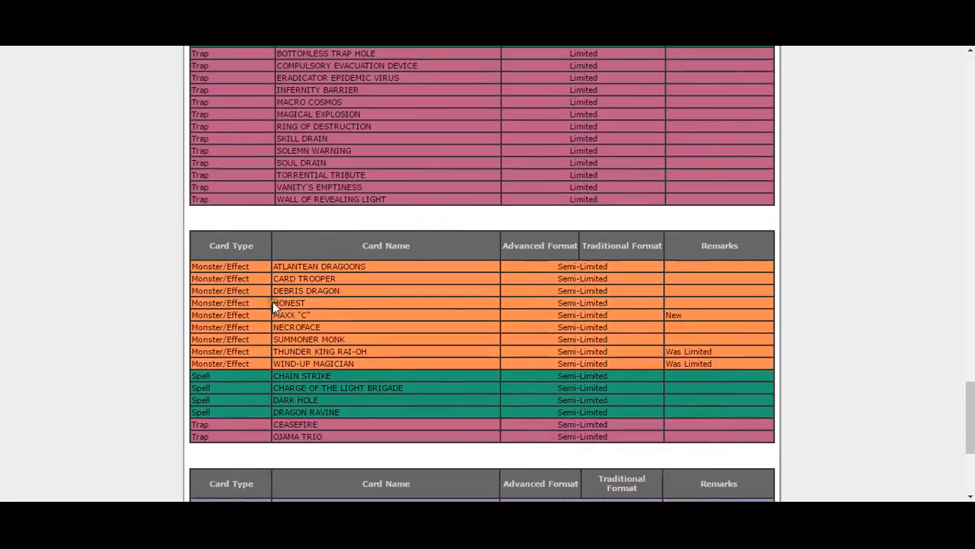
pyautogui.doubleClick(288, 314)
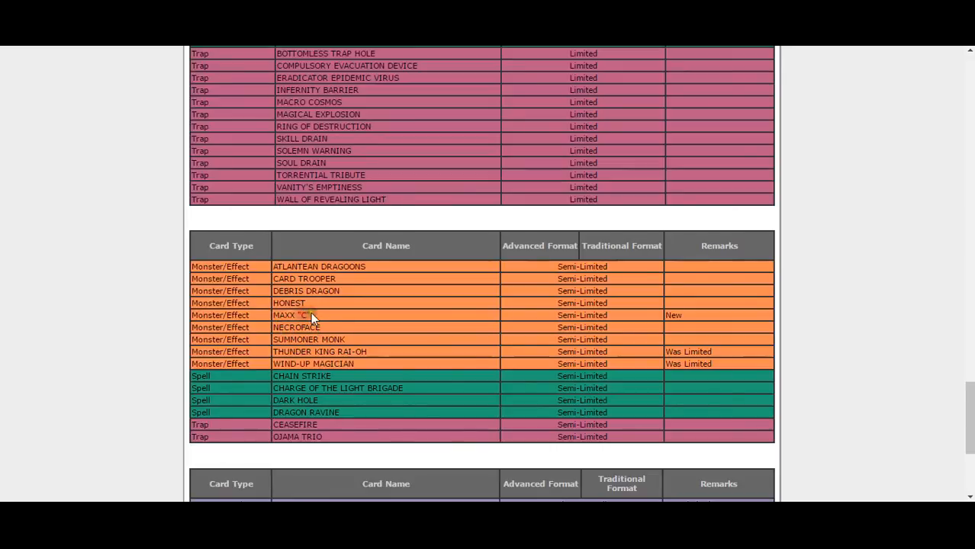
pyautogui.doubleClick(293, 314)
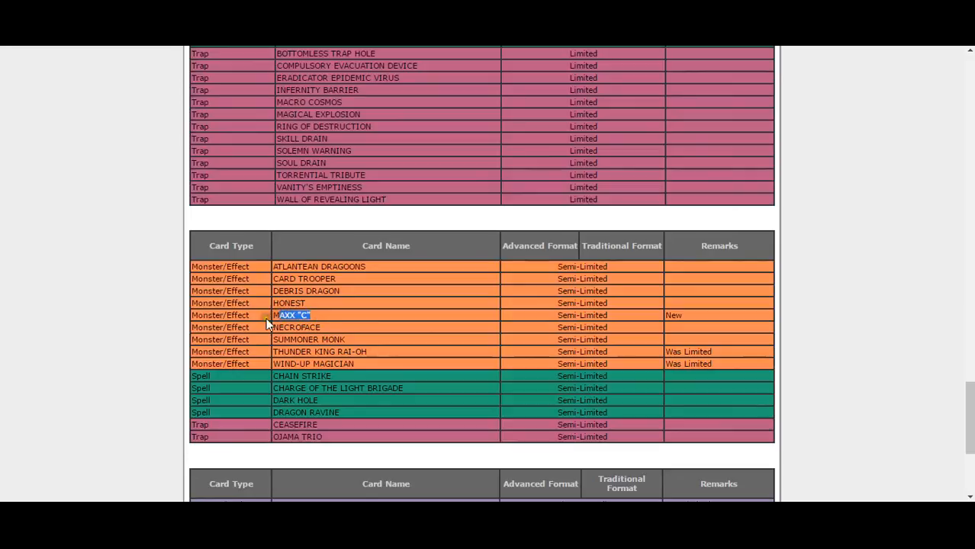
pyautogui.moveTo(325, 328)
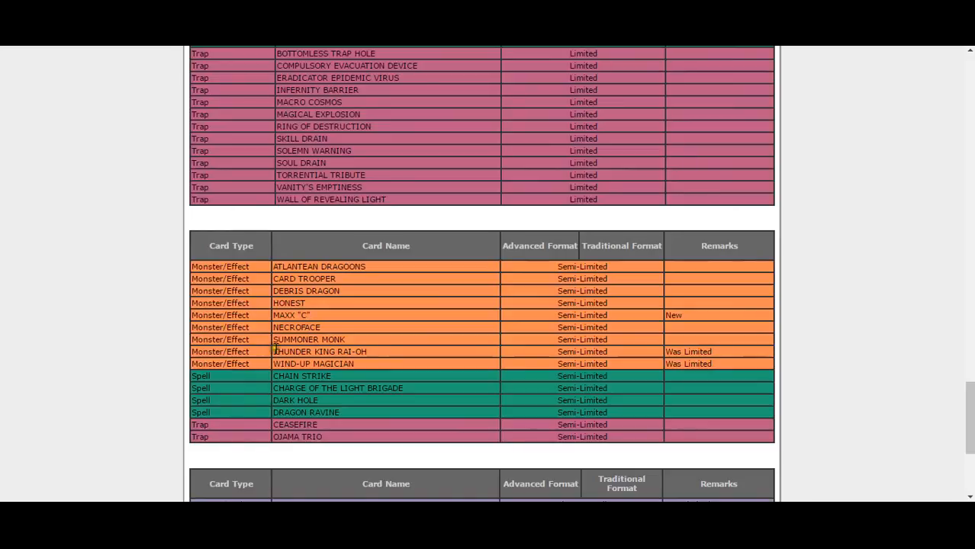
pyautogui.moveTo(363, 348)
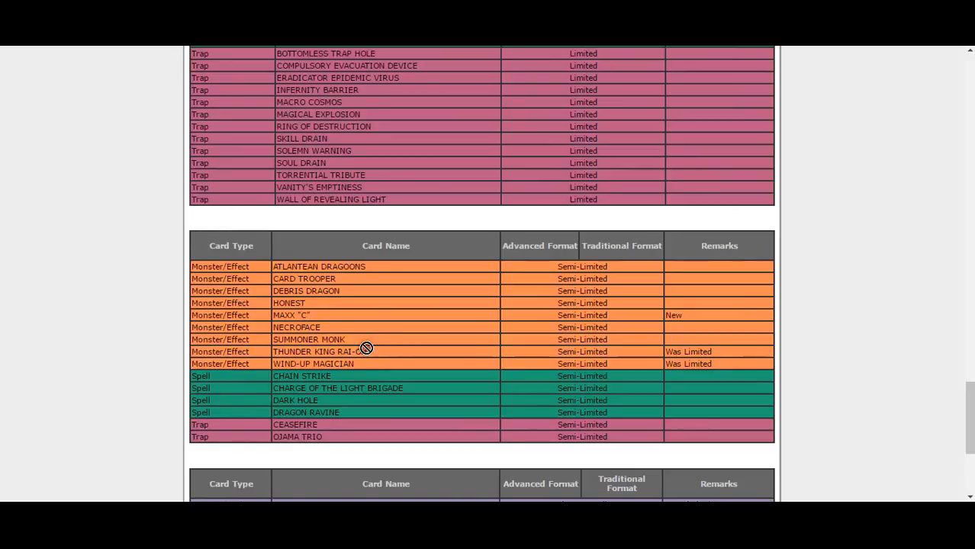
pyautogui.moveTo(308, 369)
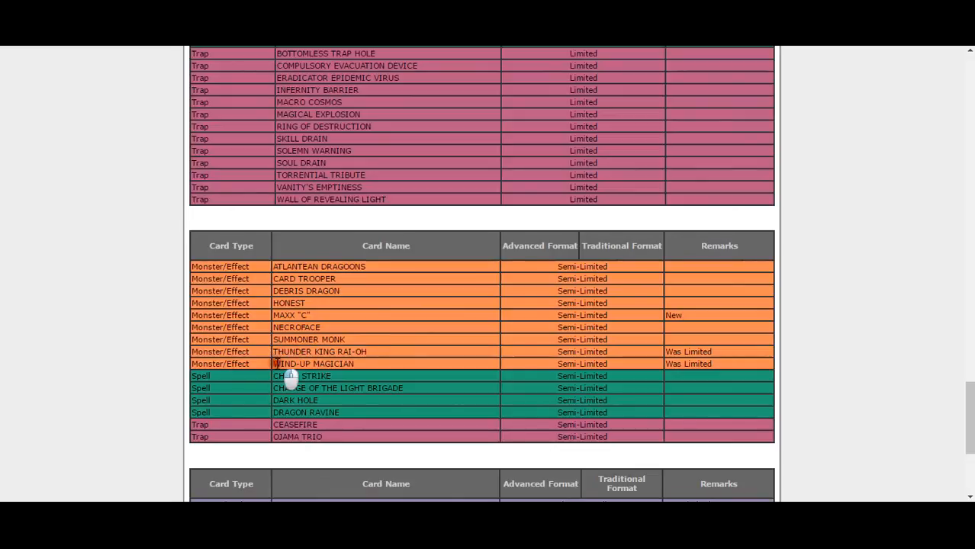
pyautogui.moveTo(348, 363)
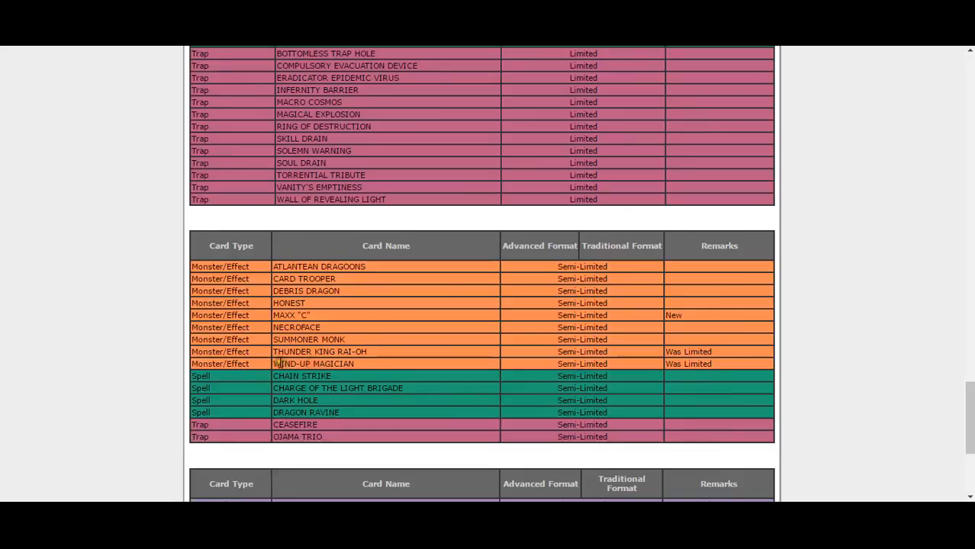
# Scroll to the no-longer-on-list table (Thousand-Eyes Restrict, Allure of Darkness, Gold Sarcophagus) and the PDF link
pyautogui.scroll(-3)
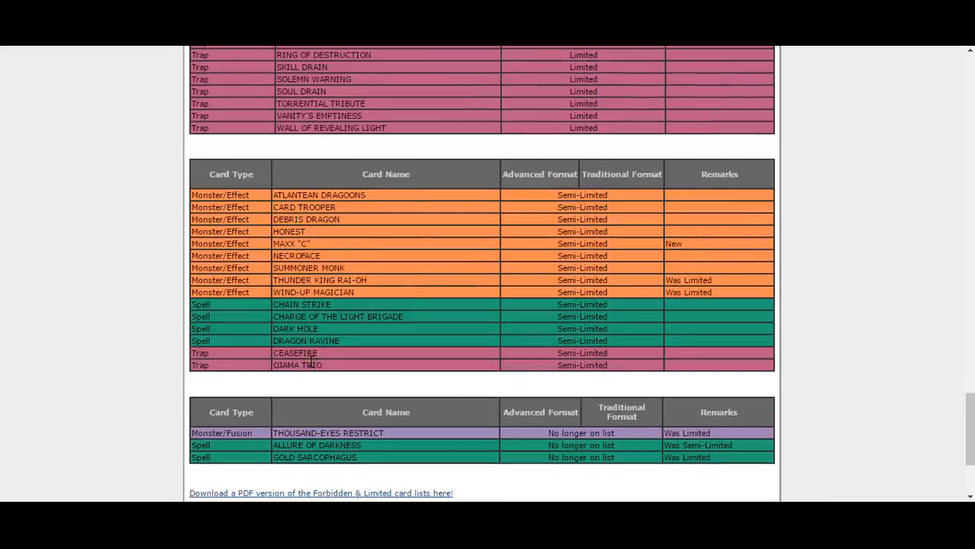
pyautogui.scroll(-3)
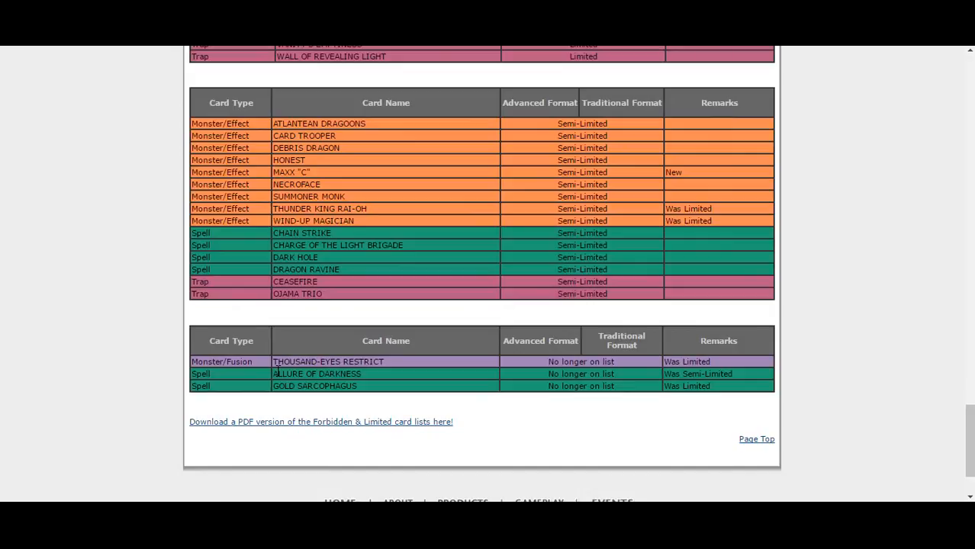
pyautogui.moveTo(280, 386)
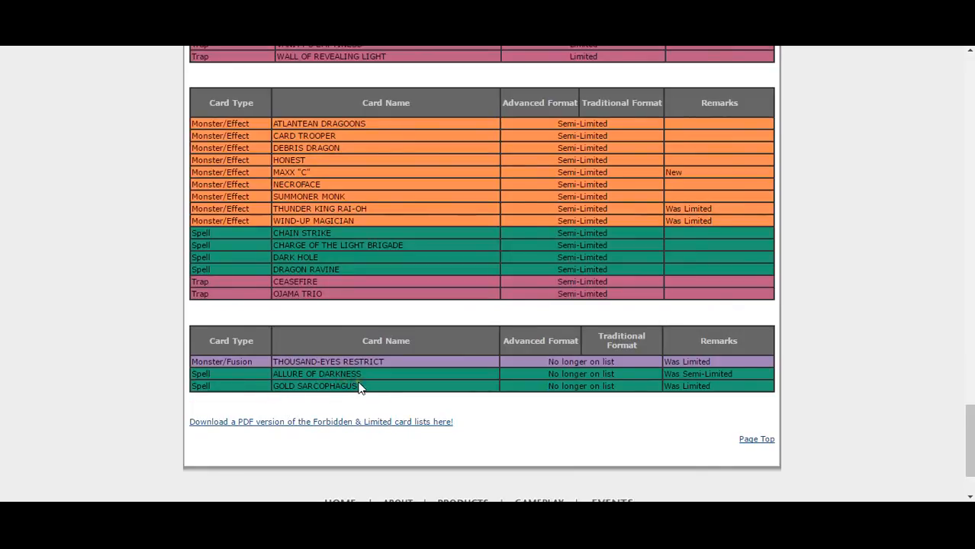
pyautogui.moveTo(279, 395)
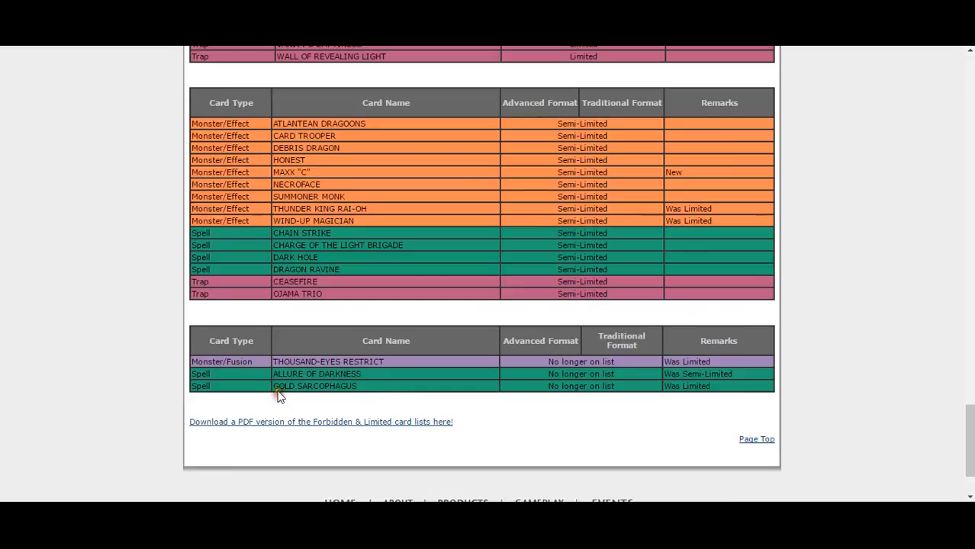
pyautogui.scroll(-3)
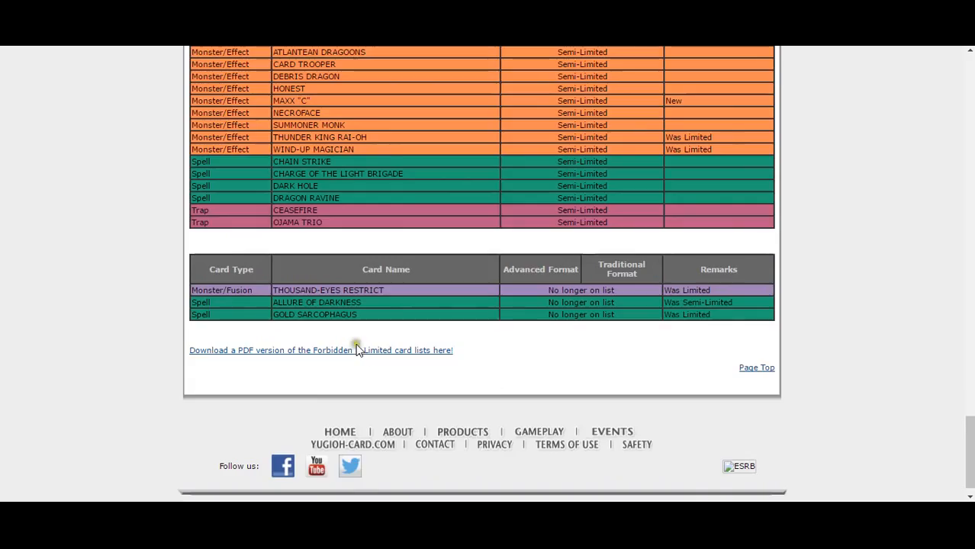
pyautogui.moveTo(415, 302)
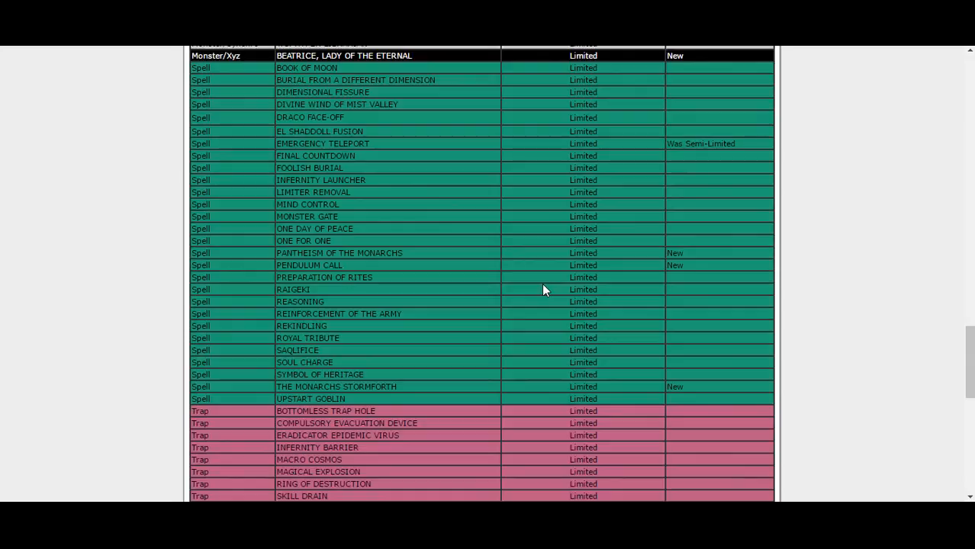
pyautogui.moveTo(539, 290)
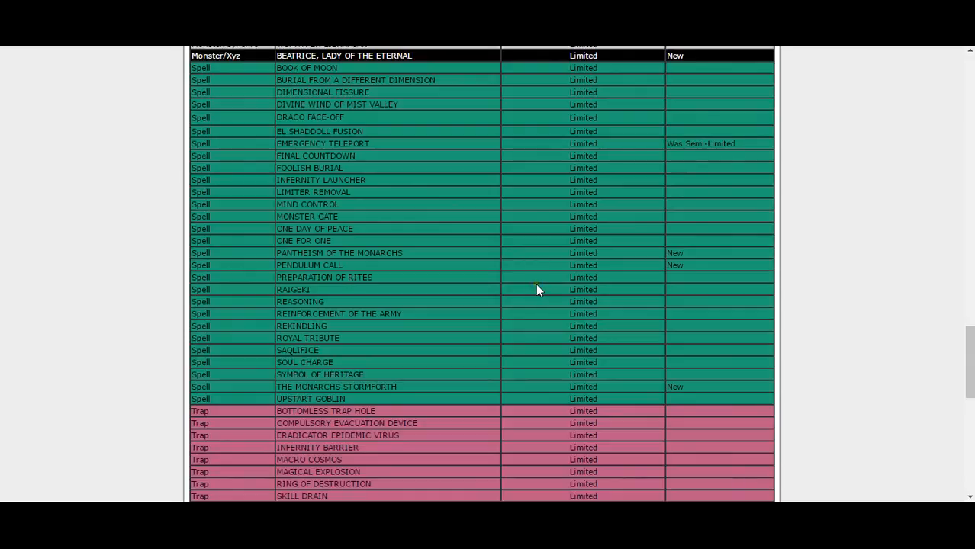